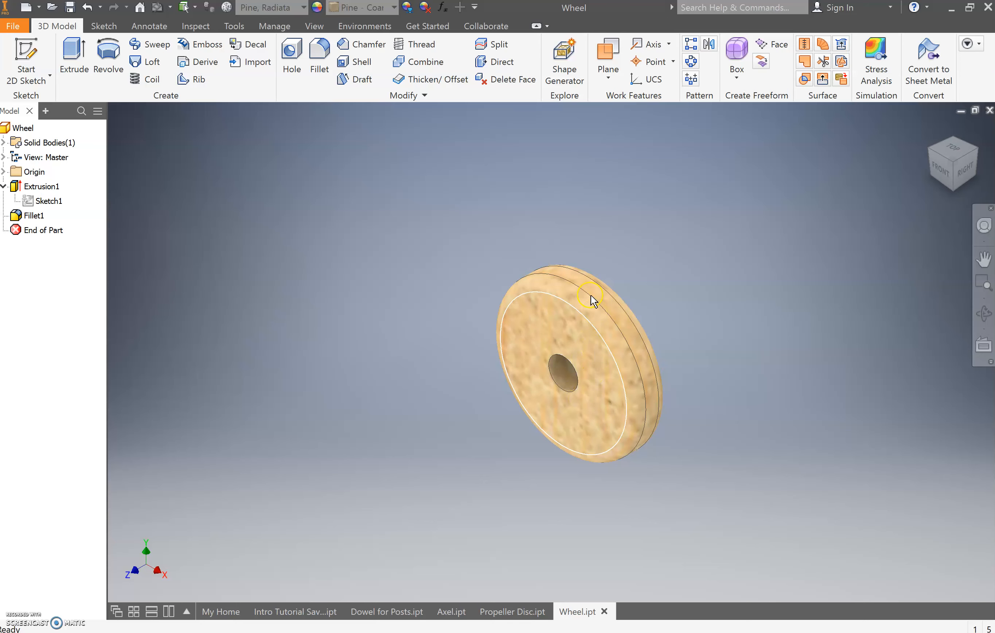
mouse_move(574, 361)
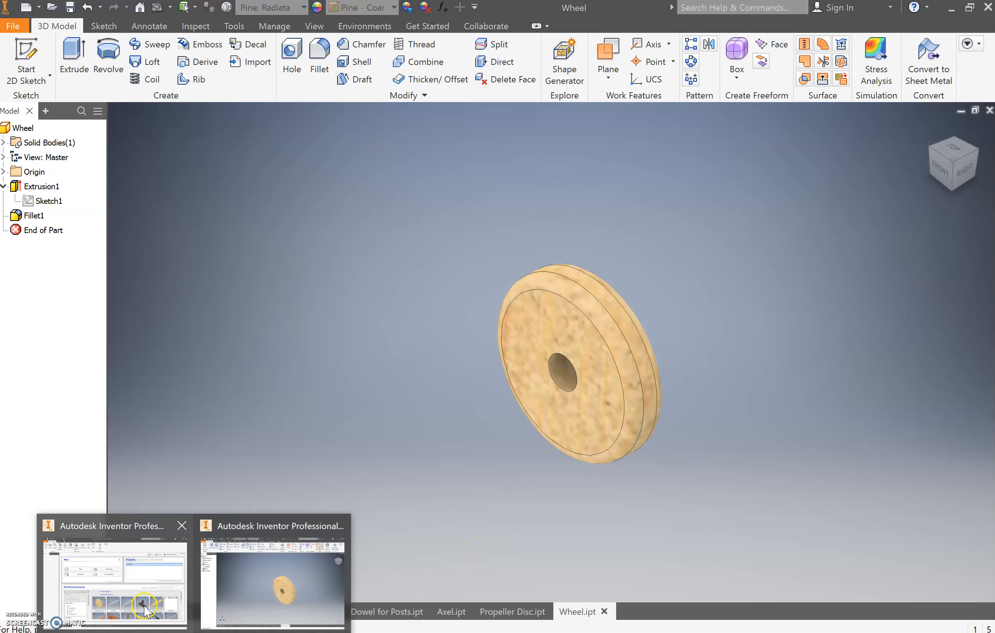
Create a new part from the home window and start its first 2D sketch.
click(115, 581)
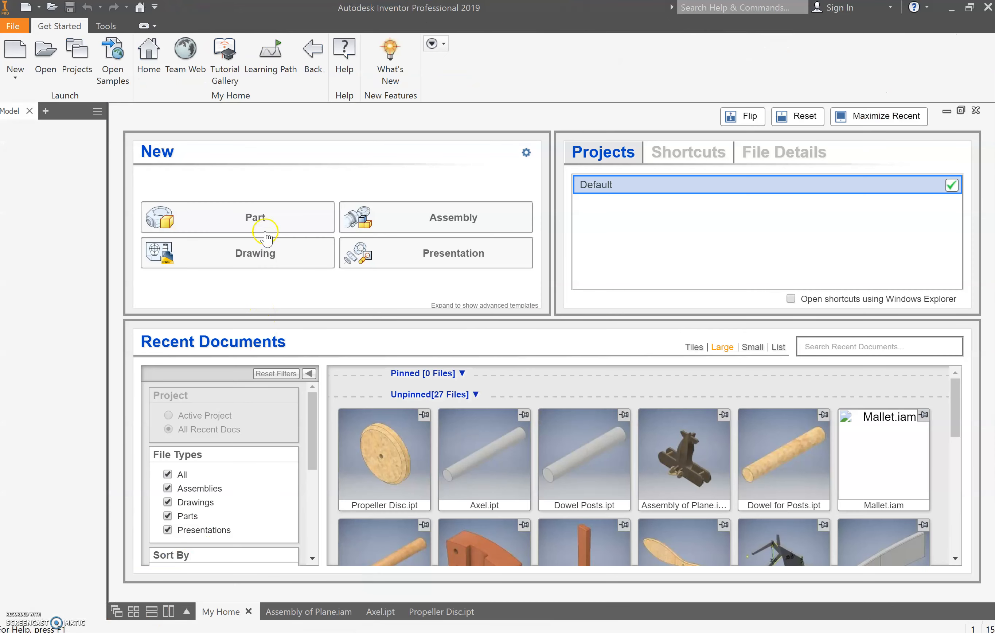
click(255, 217)
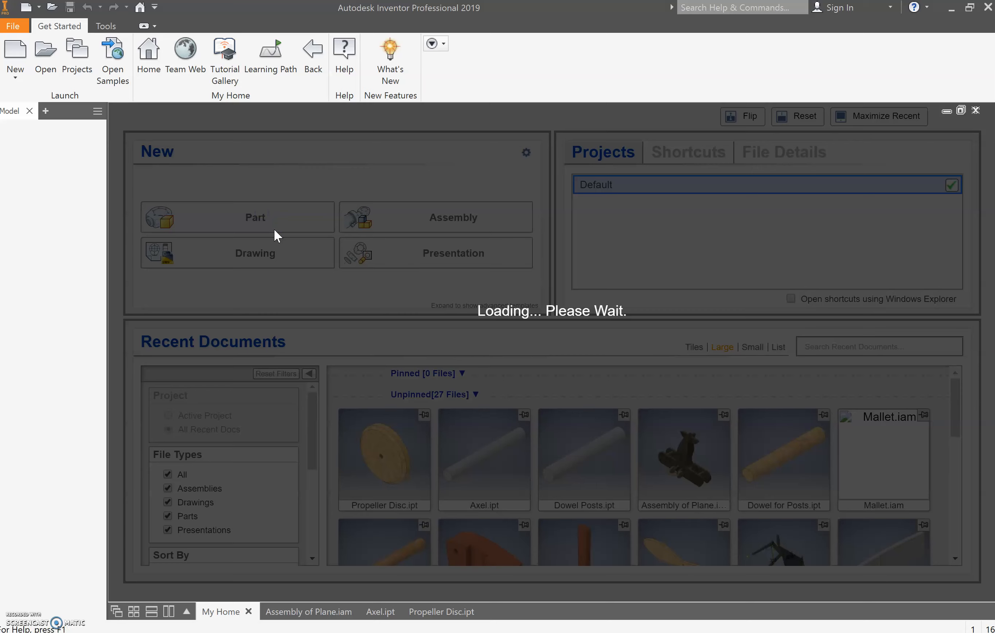
click(237, 216)
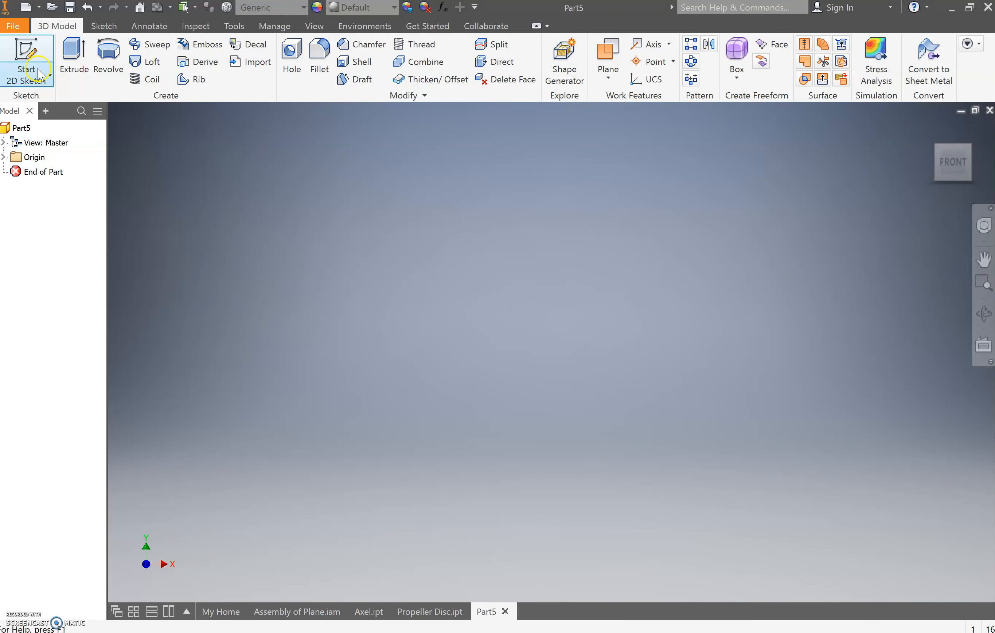
click(27, 56)
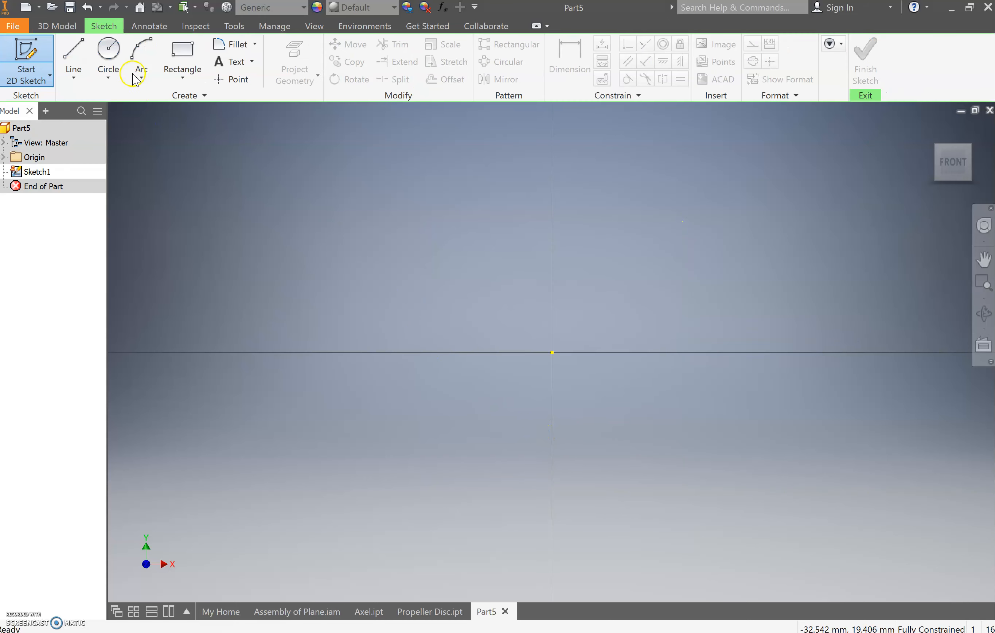
Draw a 45 mm diameter circle with its centre on the sketch origin.
click(107, 57)
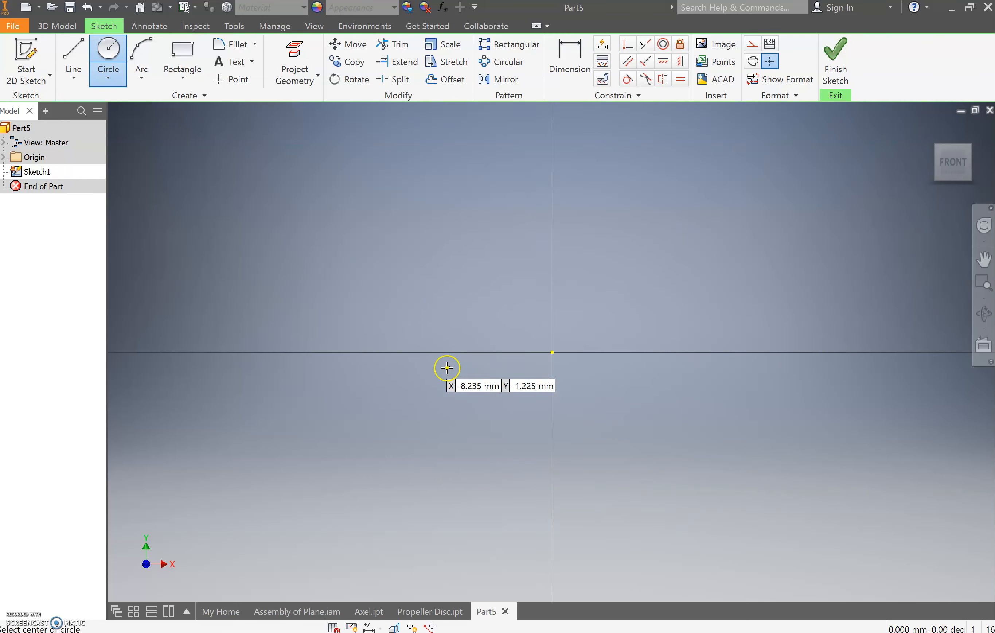
mouse_move(536, 392)
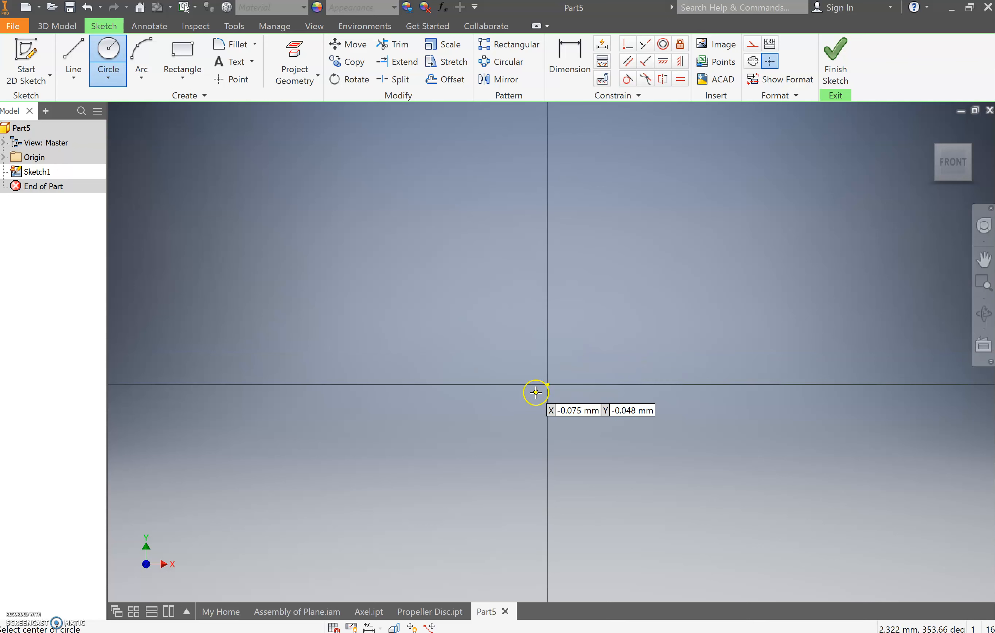
click(536, 392)
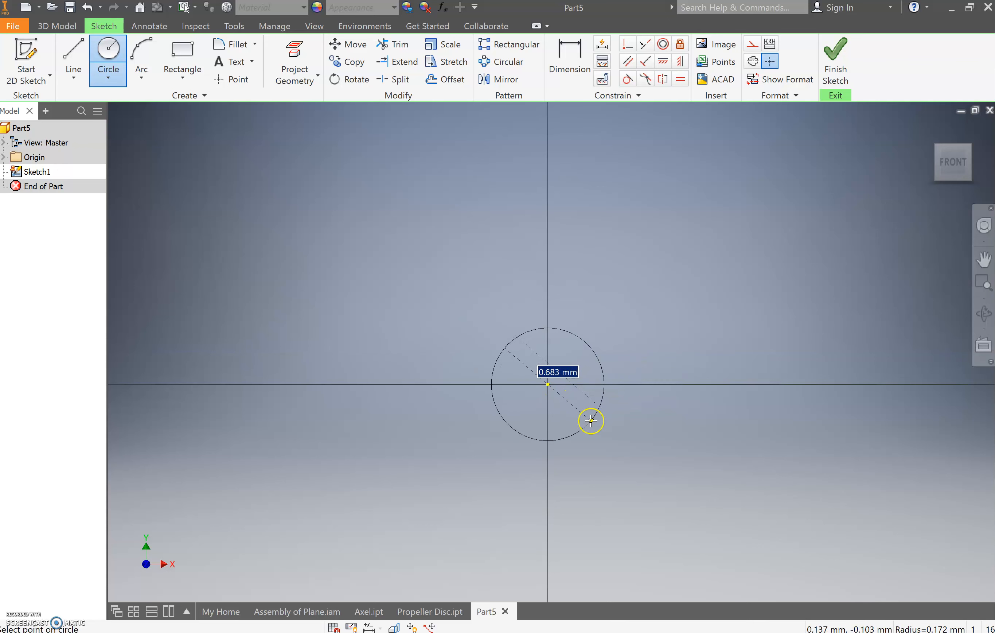
text(5)
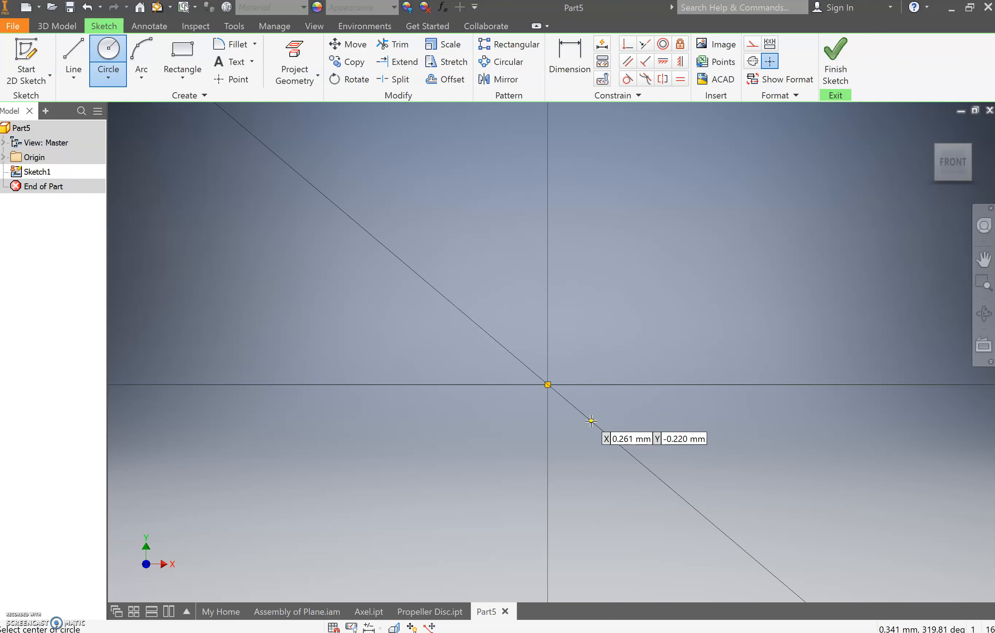
mouse_move(541, 417)
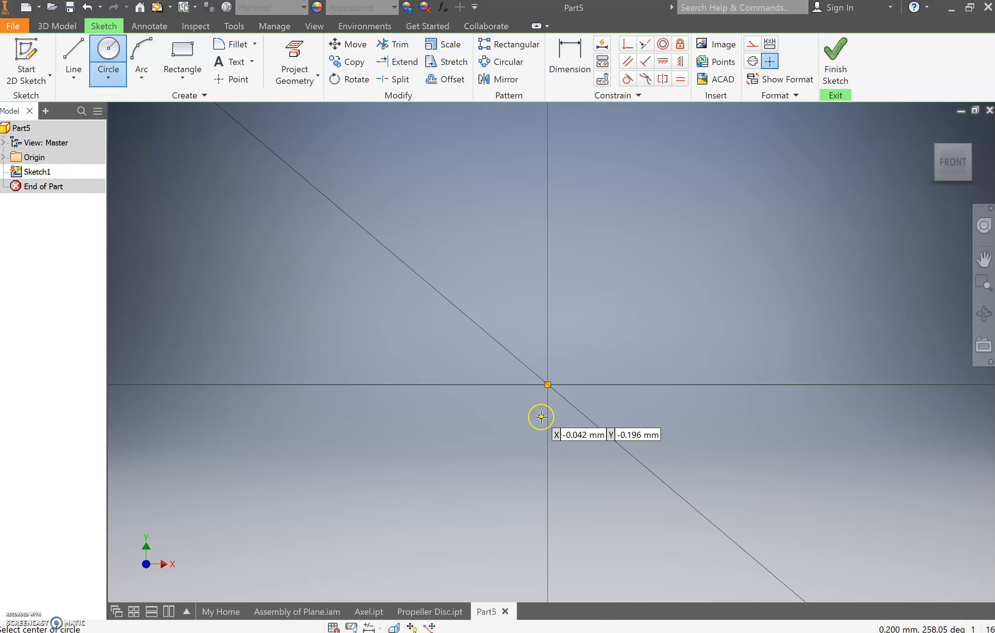
mouse_move(542, 409)
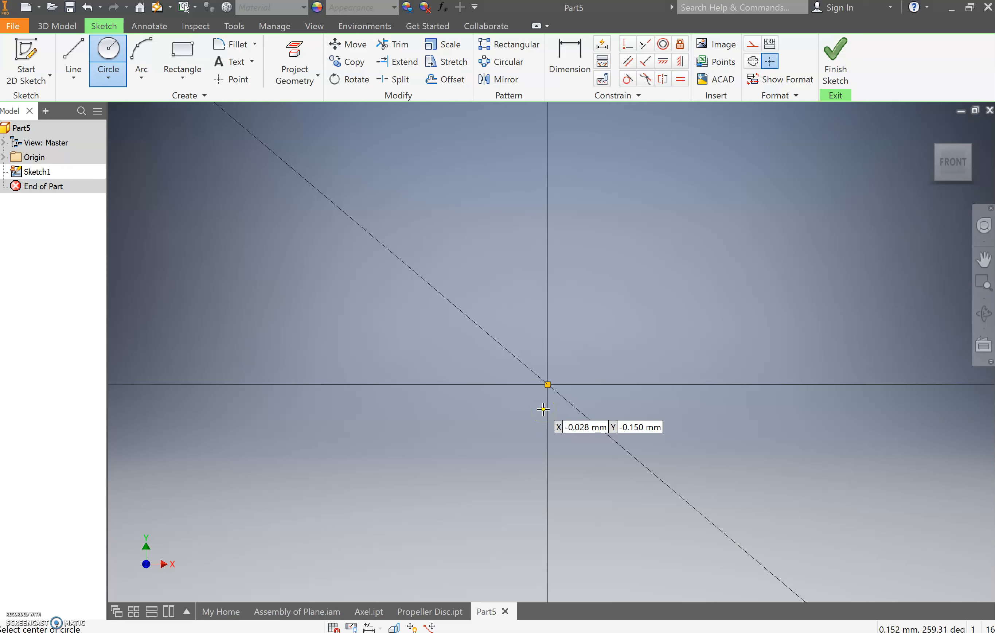
mouse_move(542, 410)
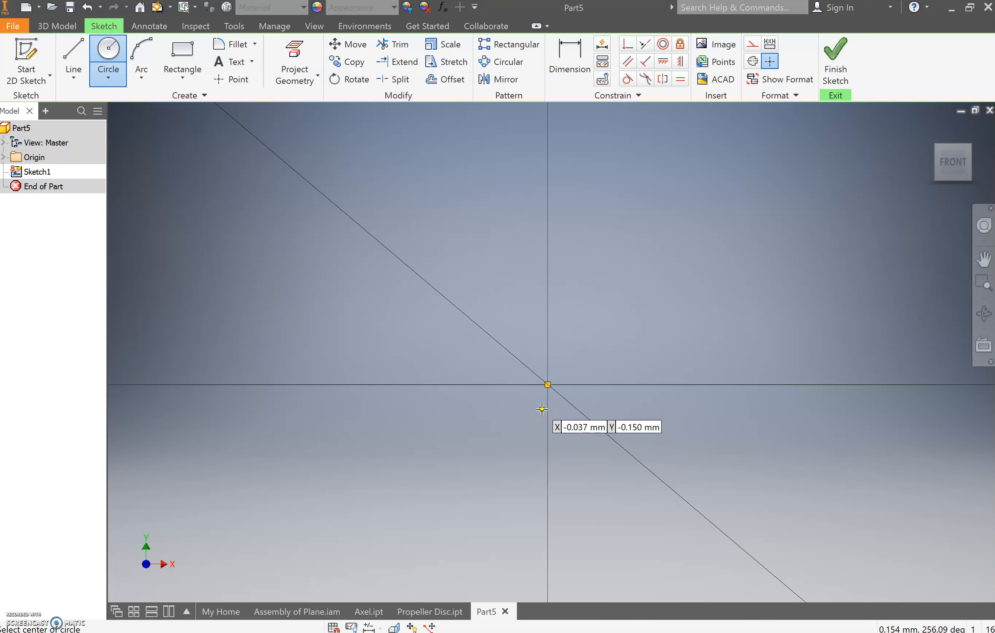
click(547, 385)
text(45)
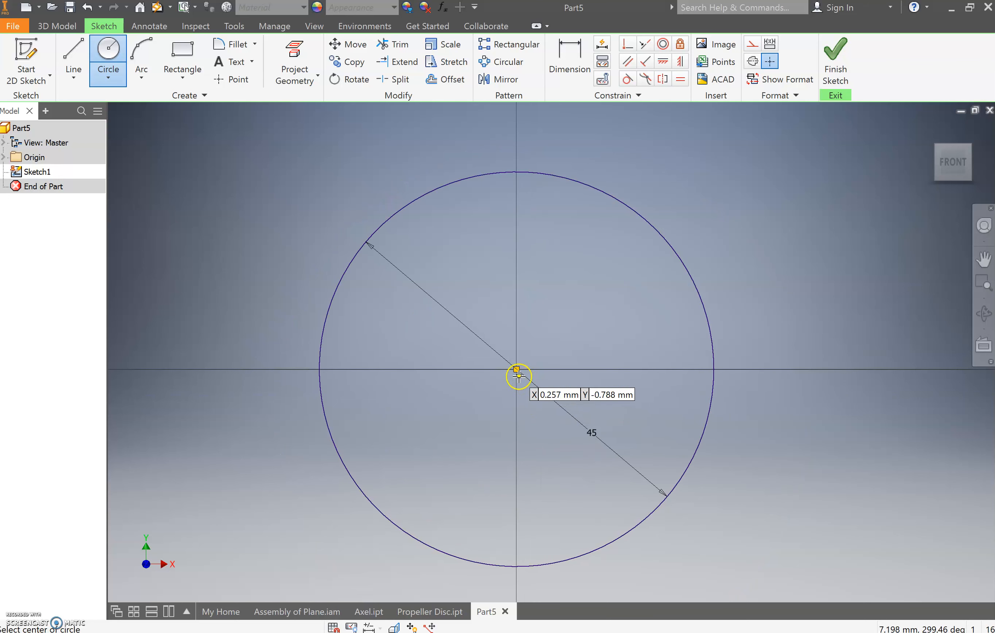
click(518, 375)
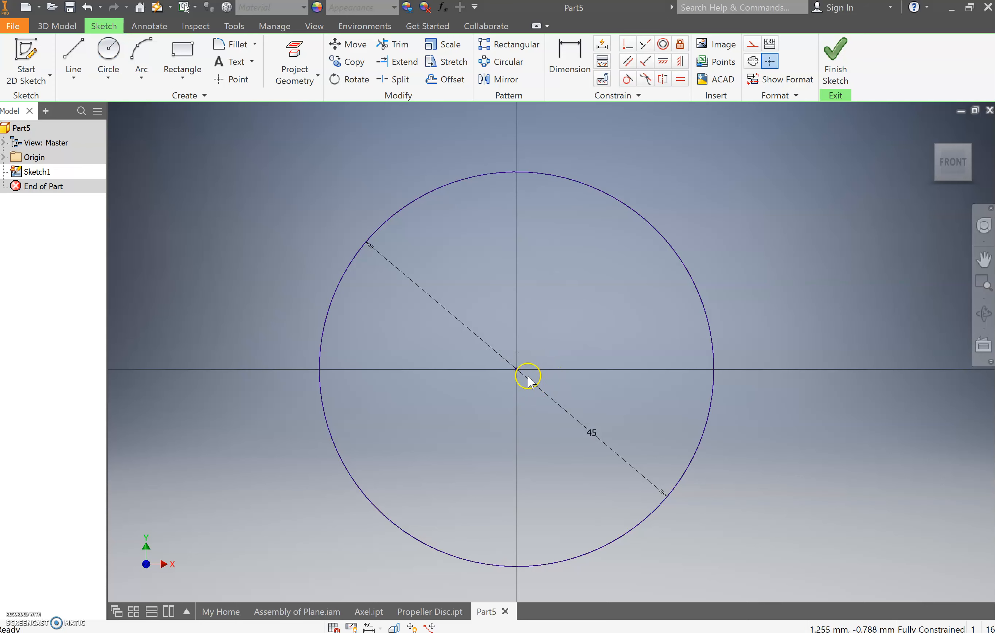
mouse_move(553, 369)
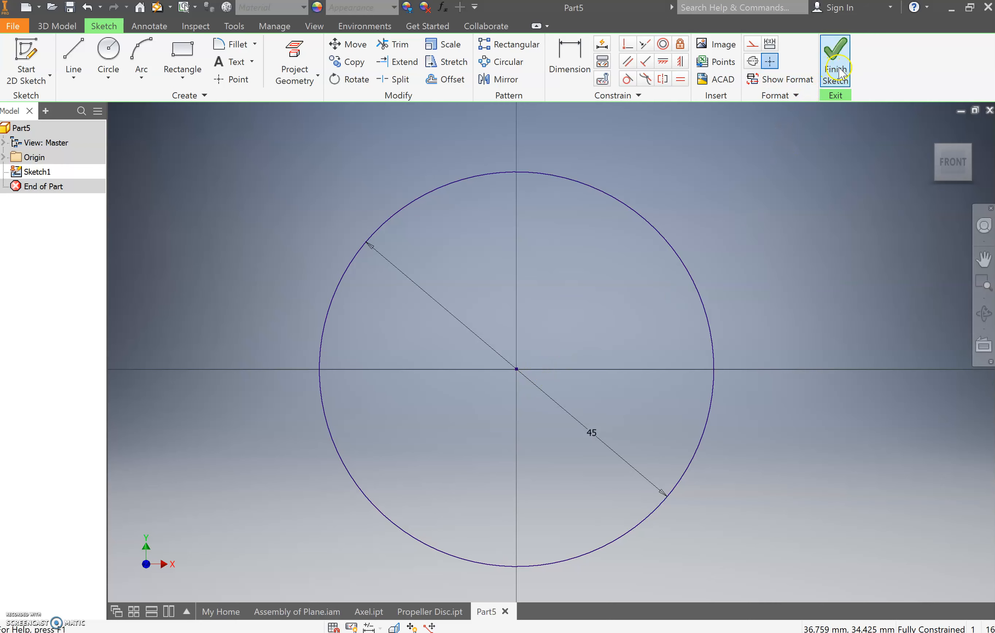
Finish the sketch and extrude the circle 10 mm into a solid disc.
click(835, 61)
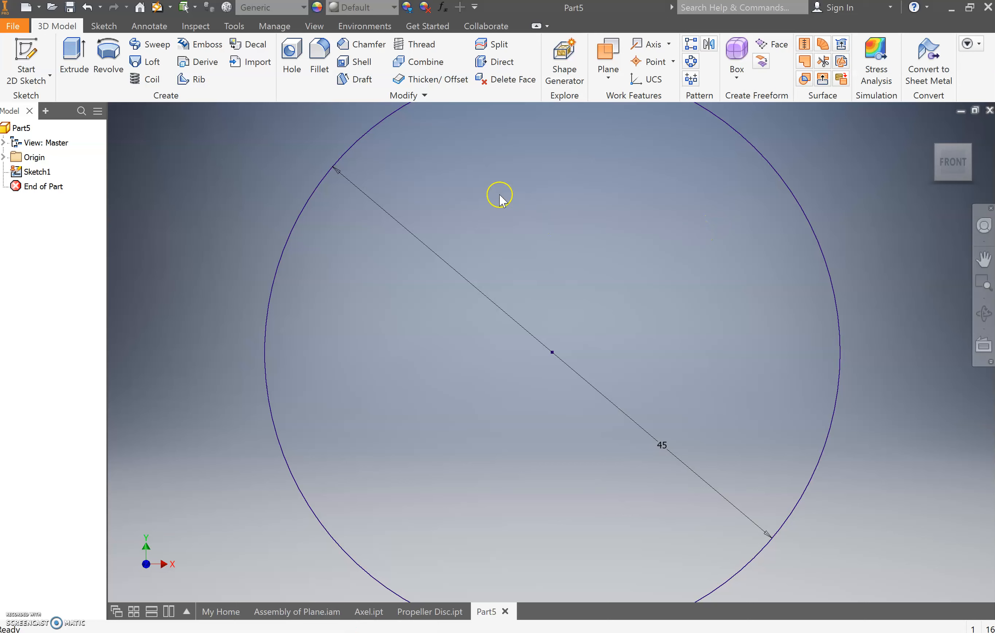
mouse_move(74, 57)
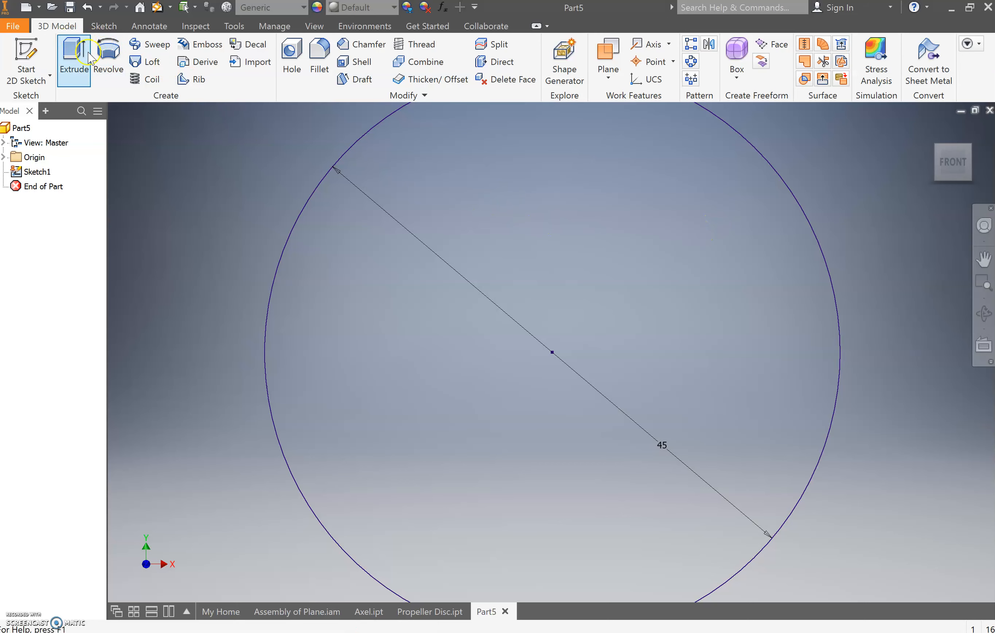
click(73, 57)
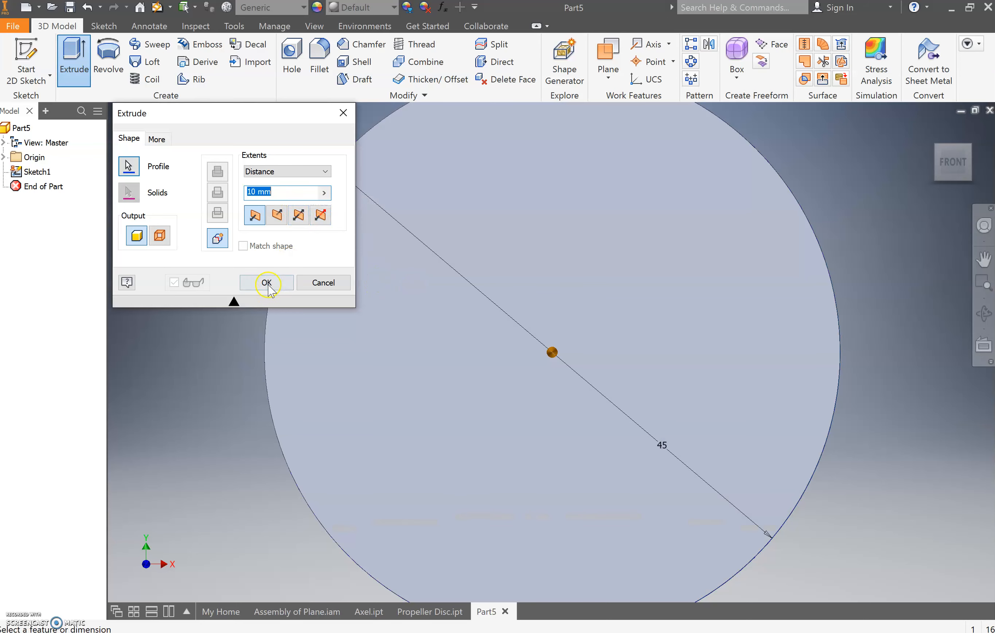
click(266, 282)
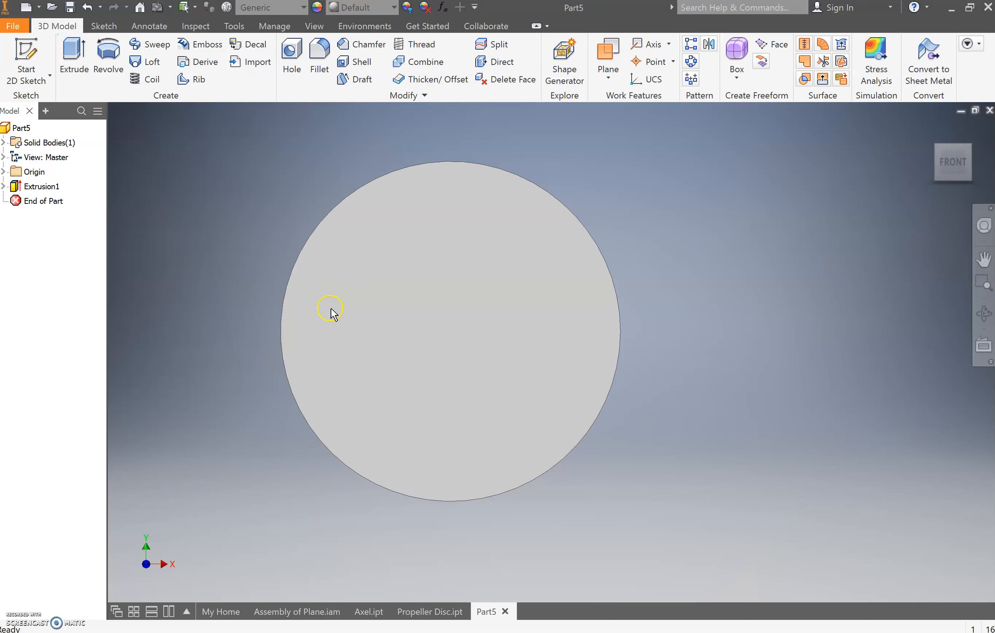
mouse_move(312, 243)
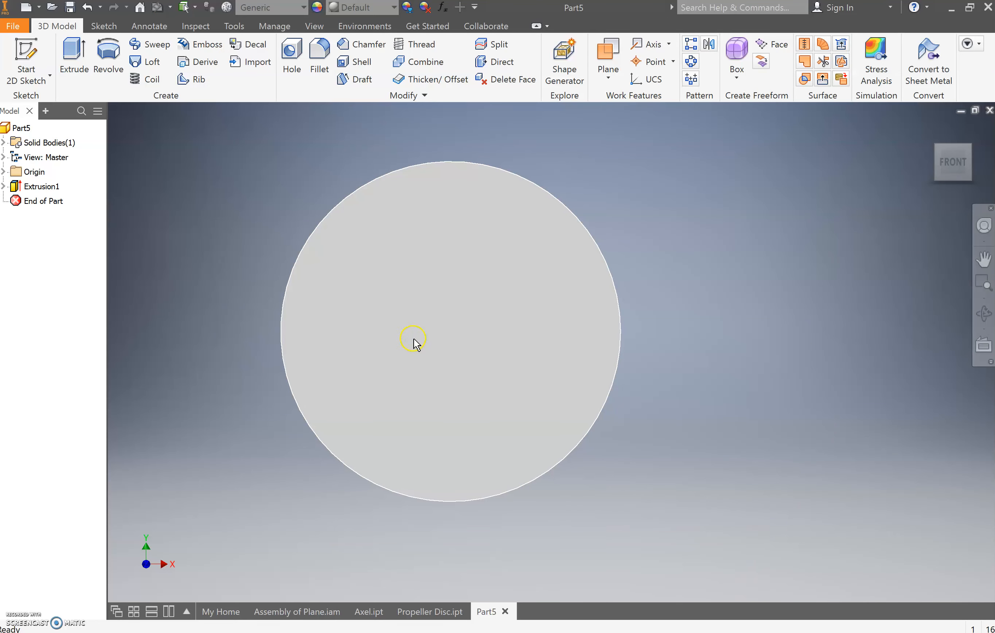
mouse_move(400, 319)
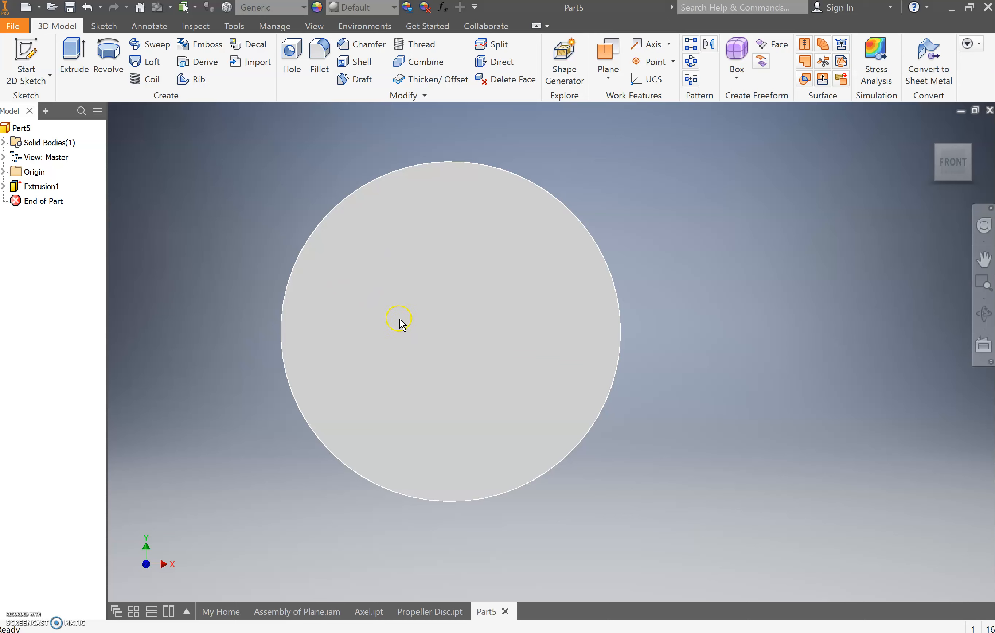
mouse_move(306, 288)
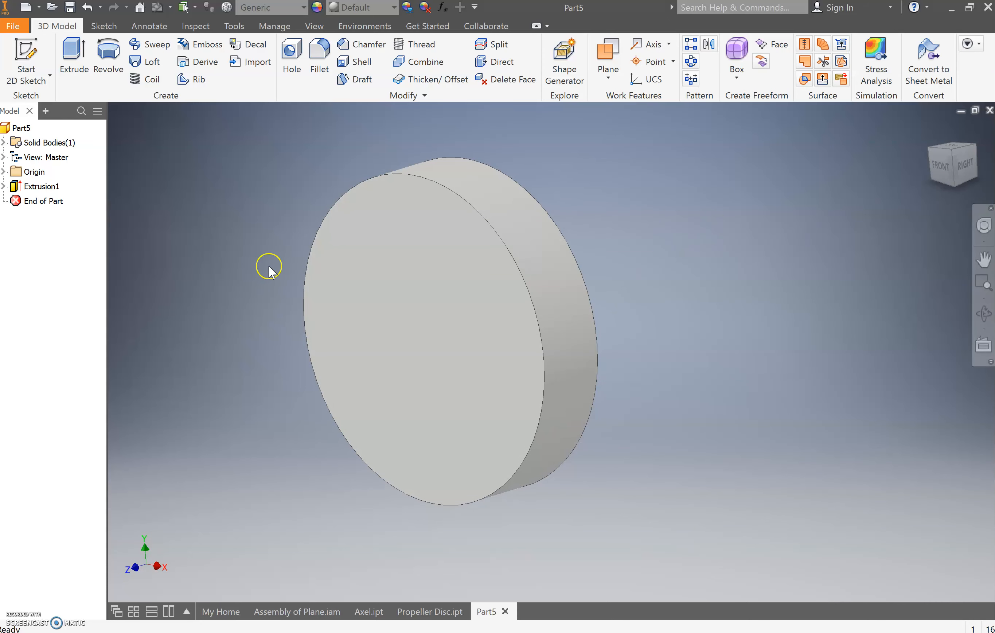
mouse_move(243, 262)
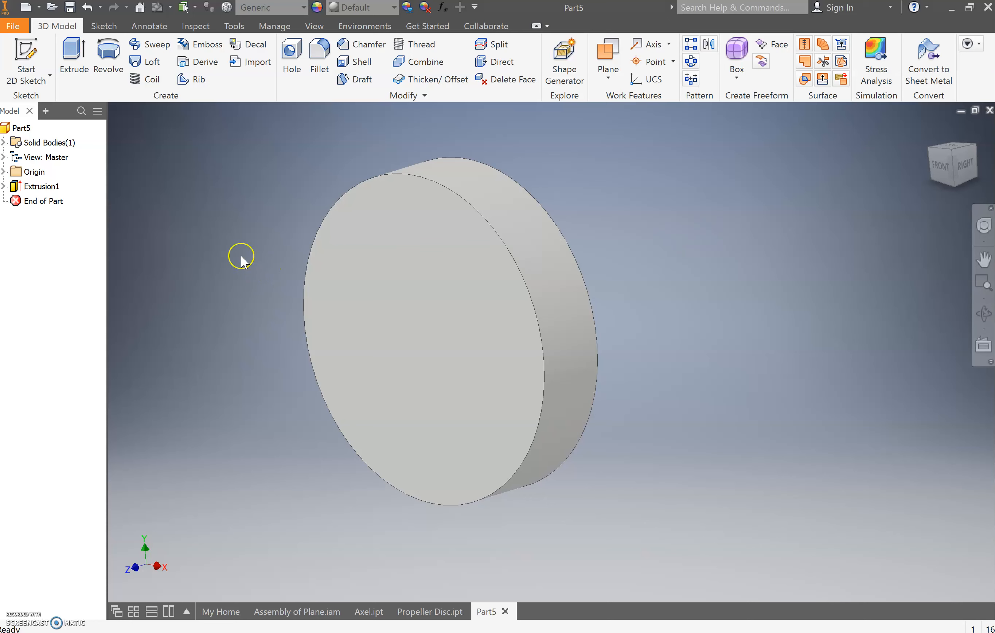
On the disc's front face, sketch a 9 mm circle centred on the origin.
click(27, 57)
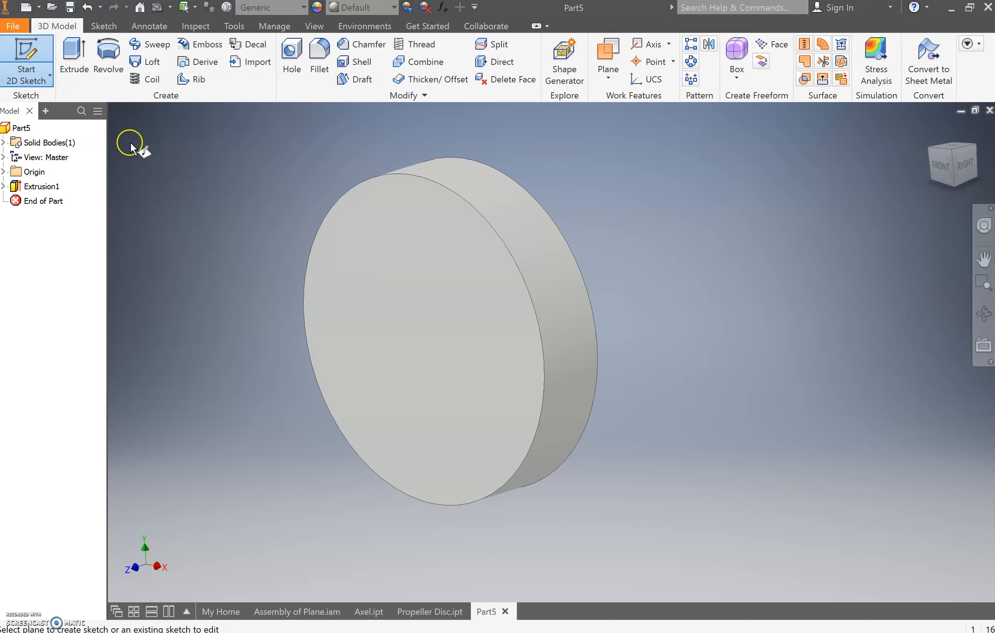
mouse_move(409, 321)
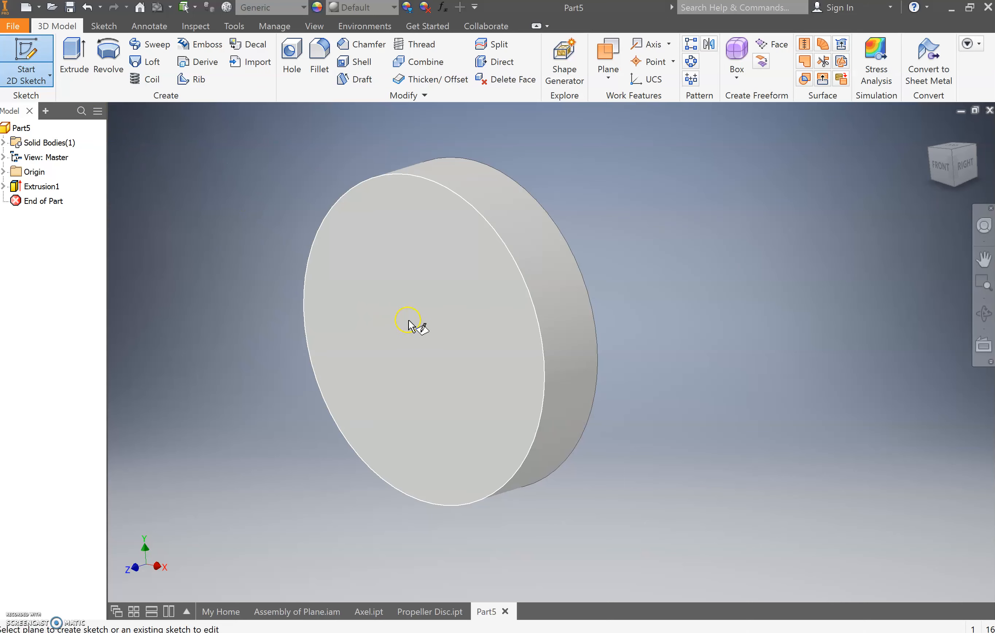
click(409, 319)
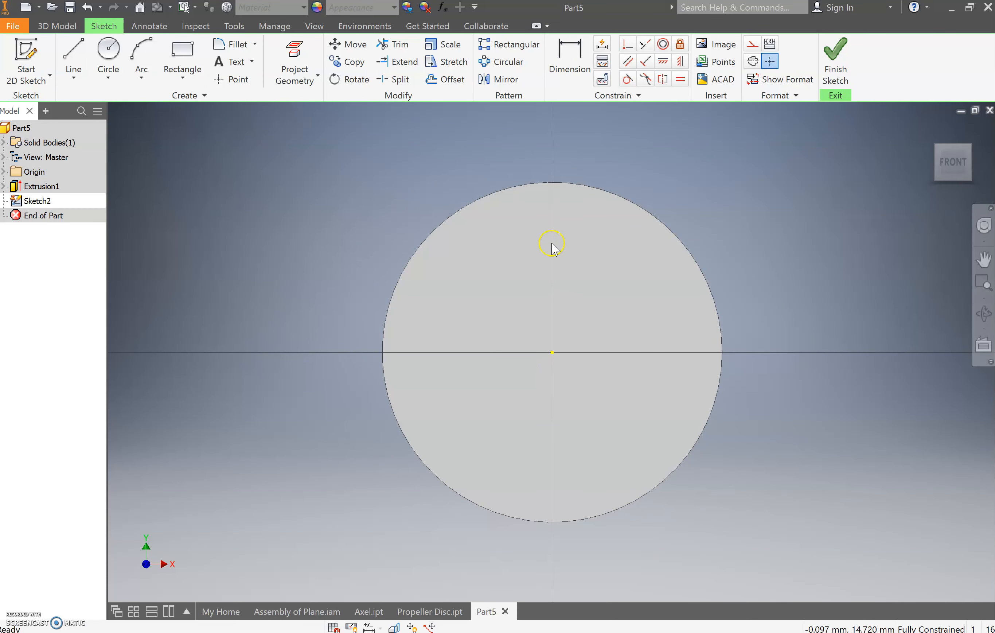
mouse_move(552, 352)
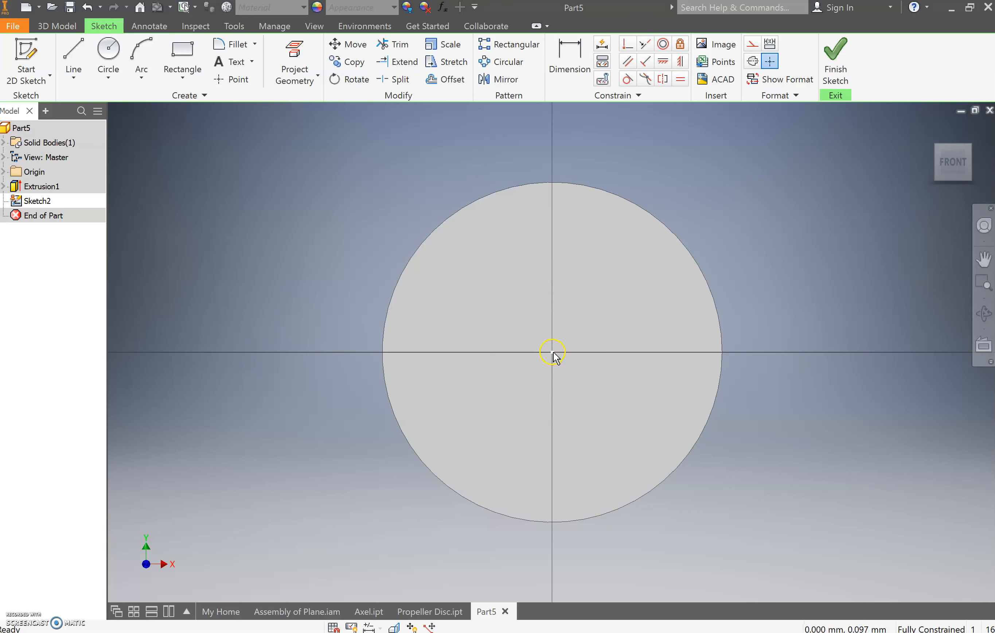
mouse_move(355, 51)
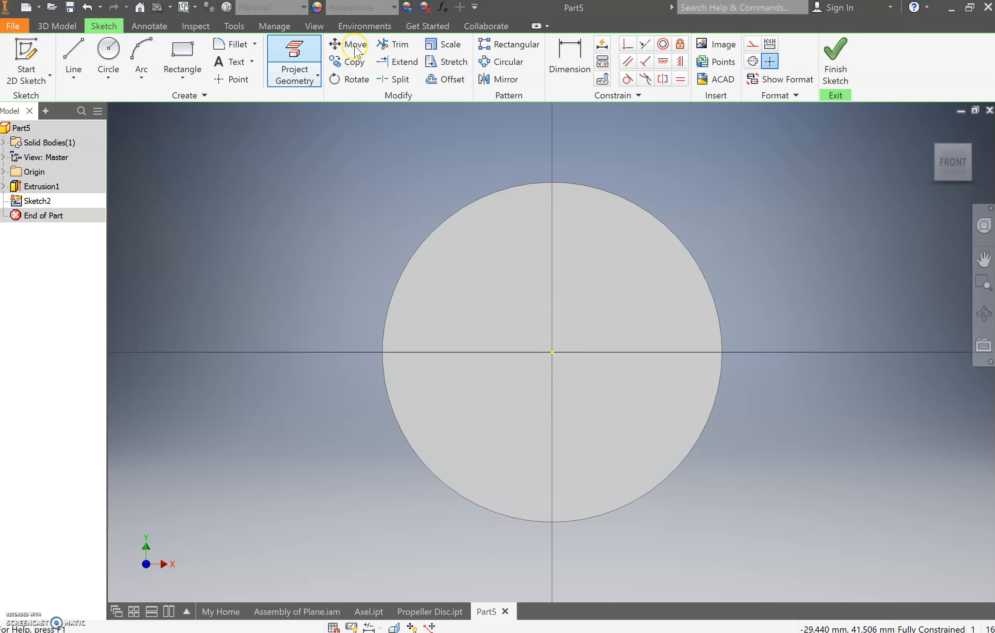
mouse_move(227, 61)
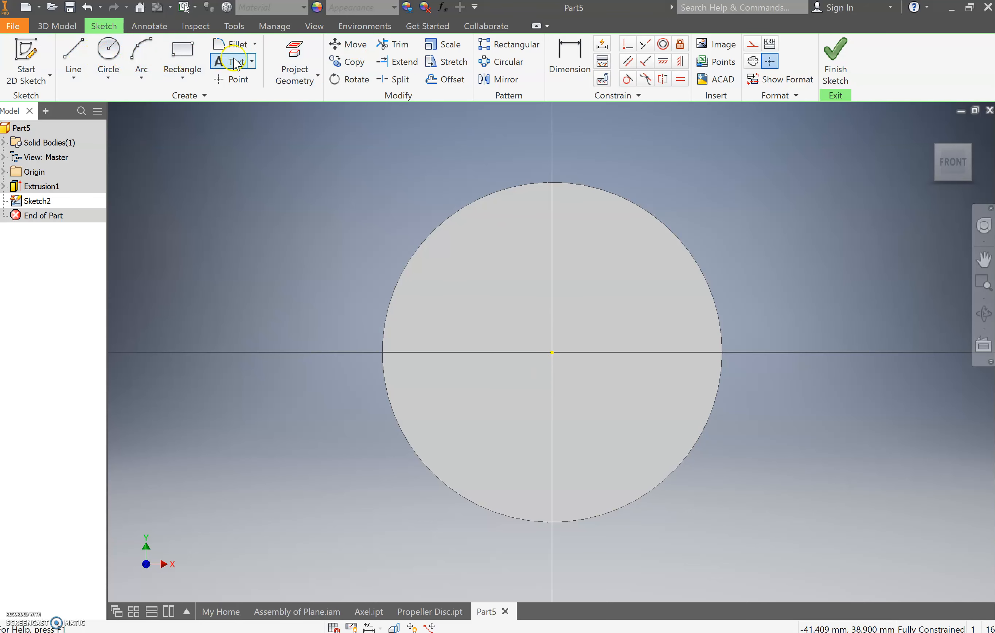
mouse_move(111, 42)
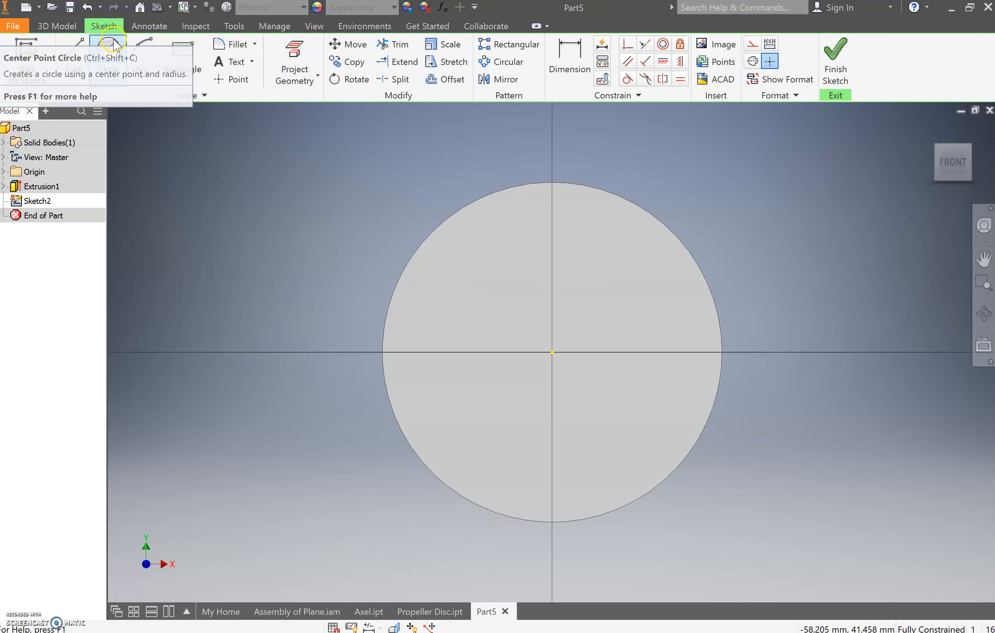
click(108, 54)
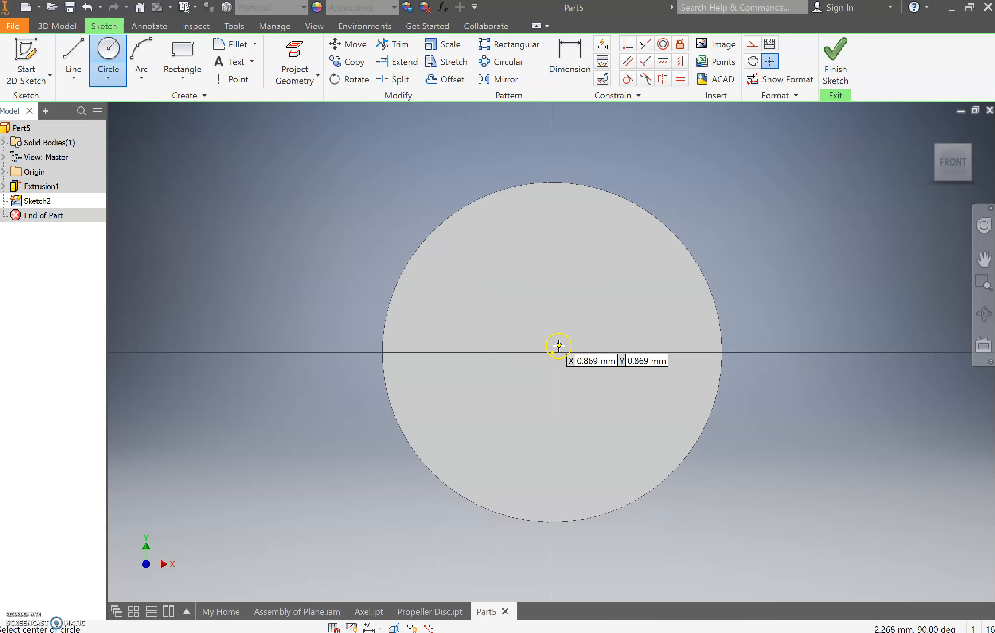
click(552, 345)
text(9)
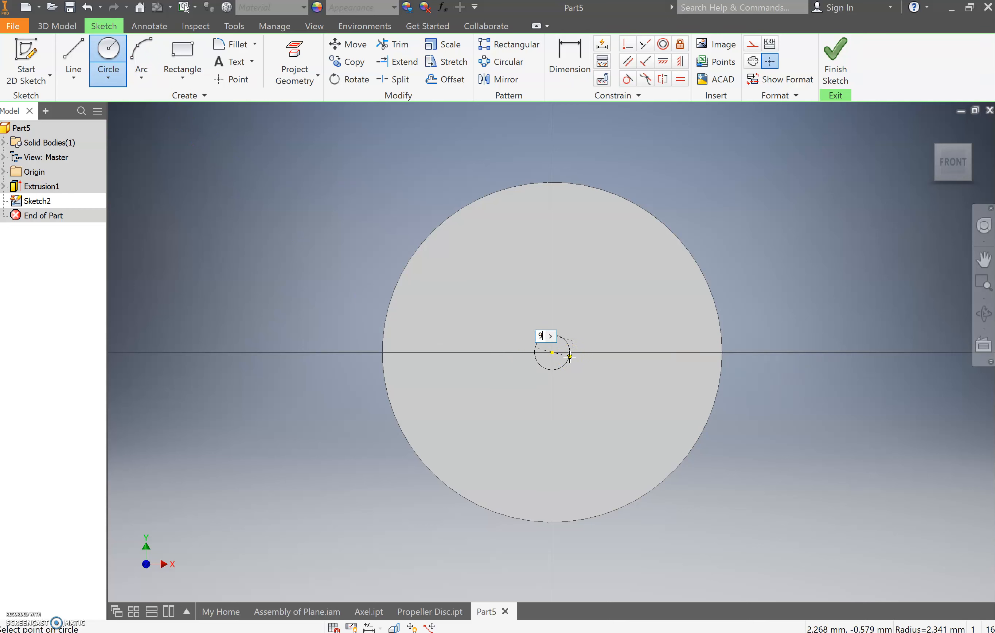
click(552, 352)
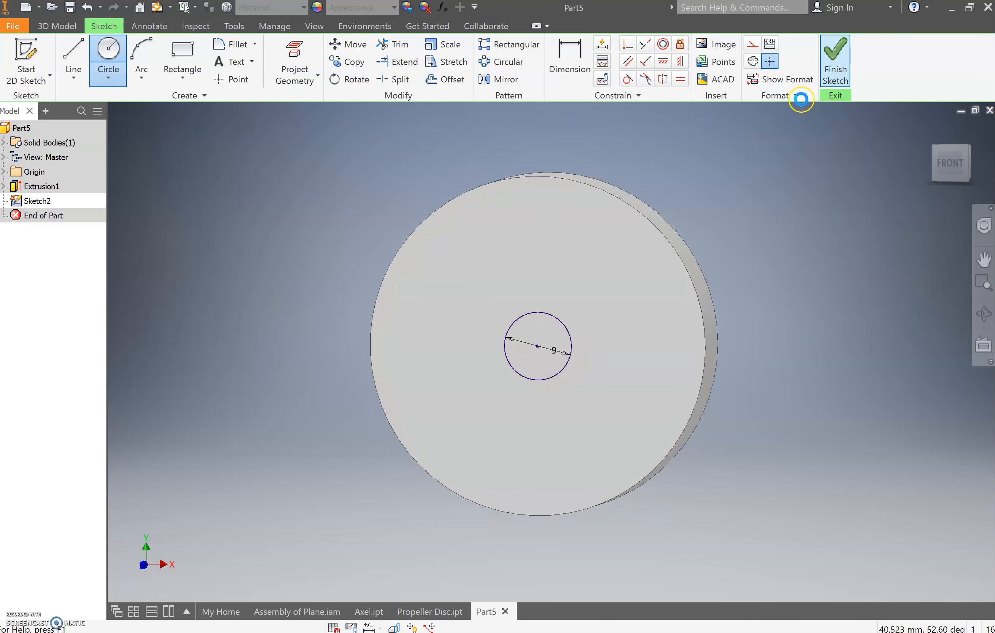
Extrude the 9 mm circle 10 mm, trying Direction 2 then Symmetric while checking side views.
click(835, 61)
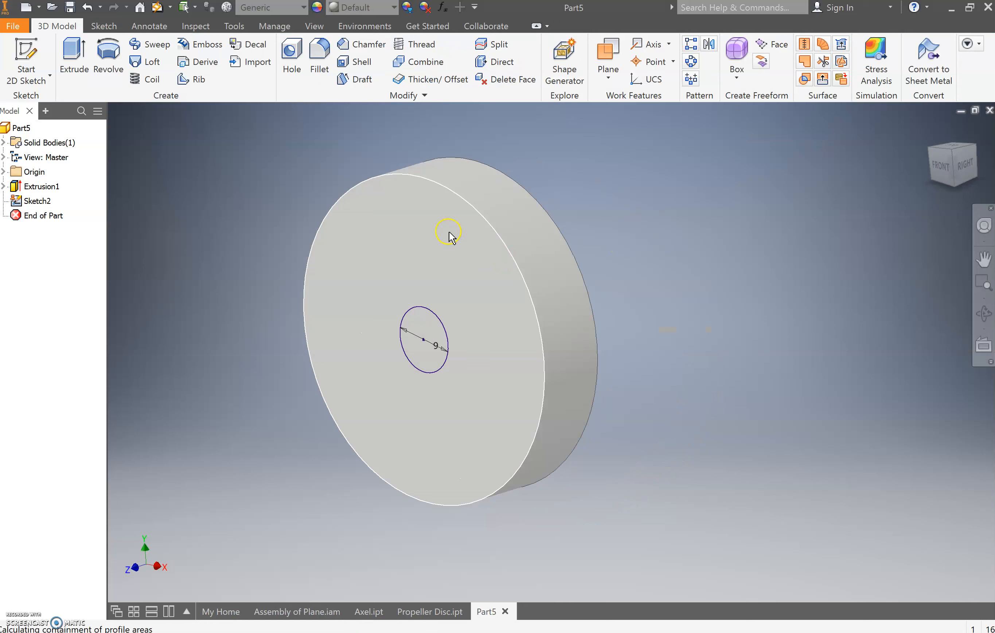
click(72, 57)
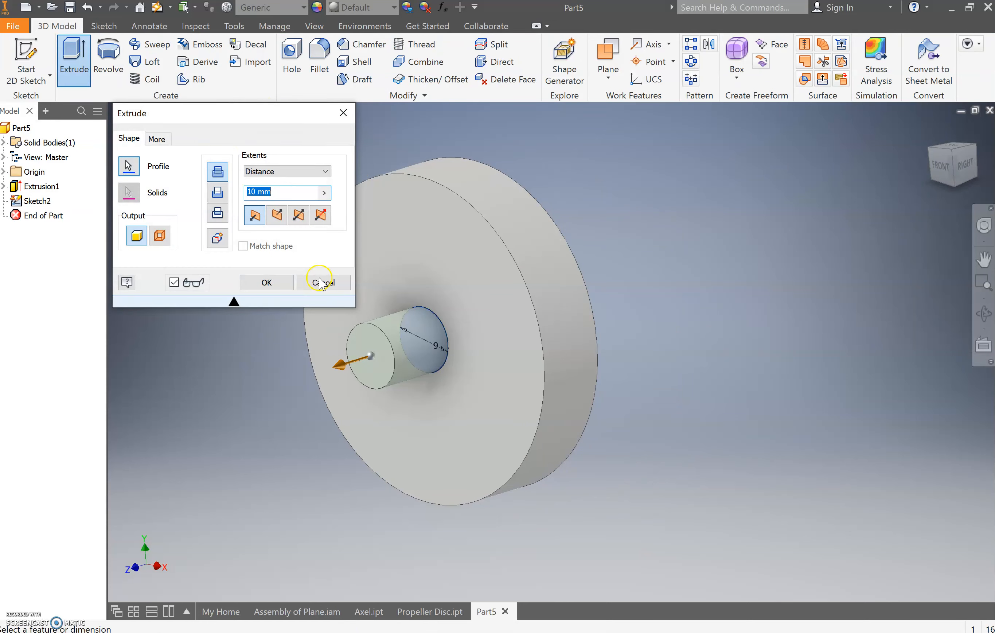
mouse_move(308, 272)
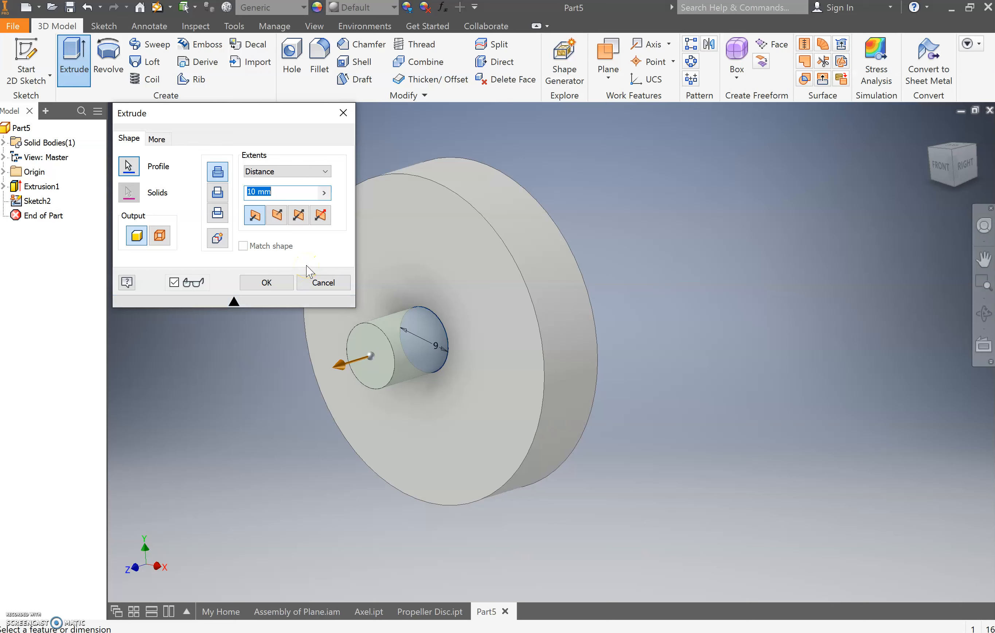
mouse_move(297, 214)
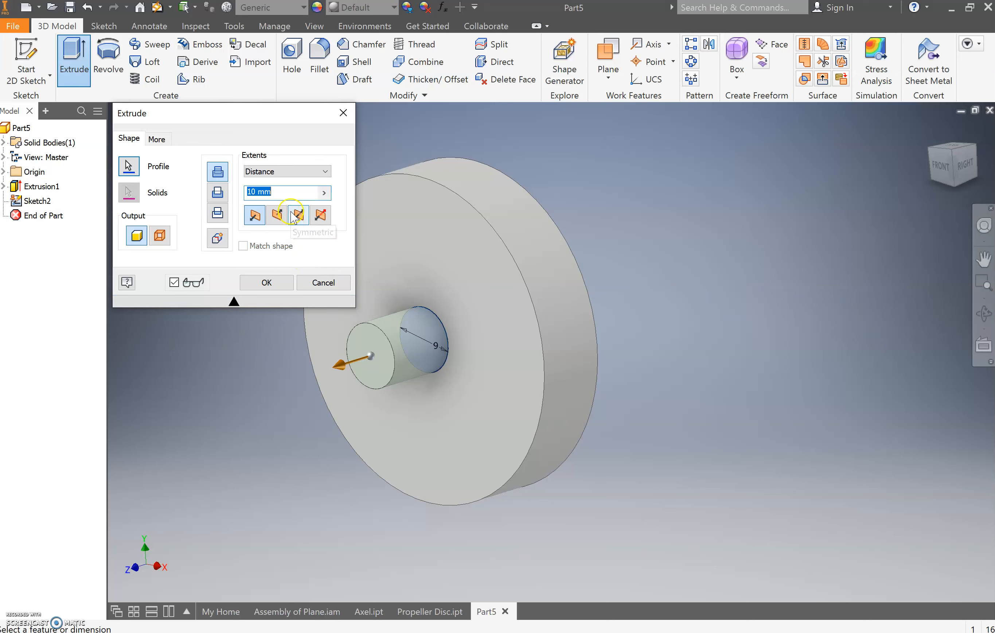
mouse_move(255, 214)
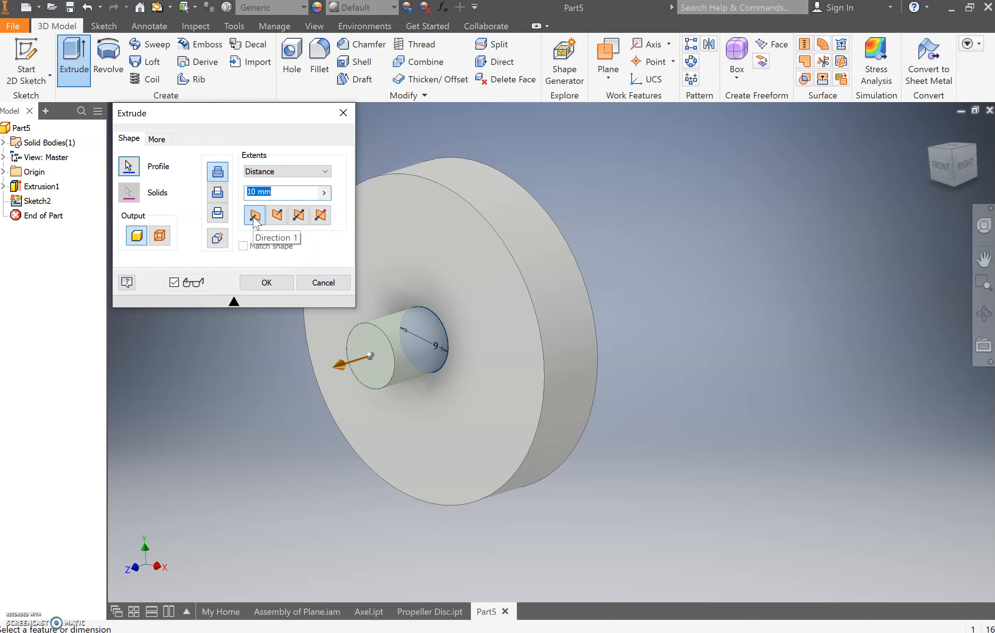
mouse_move(416, 217)
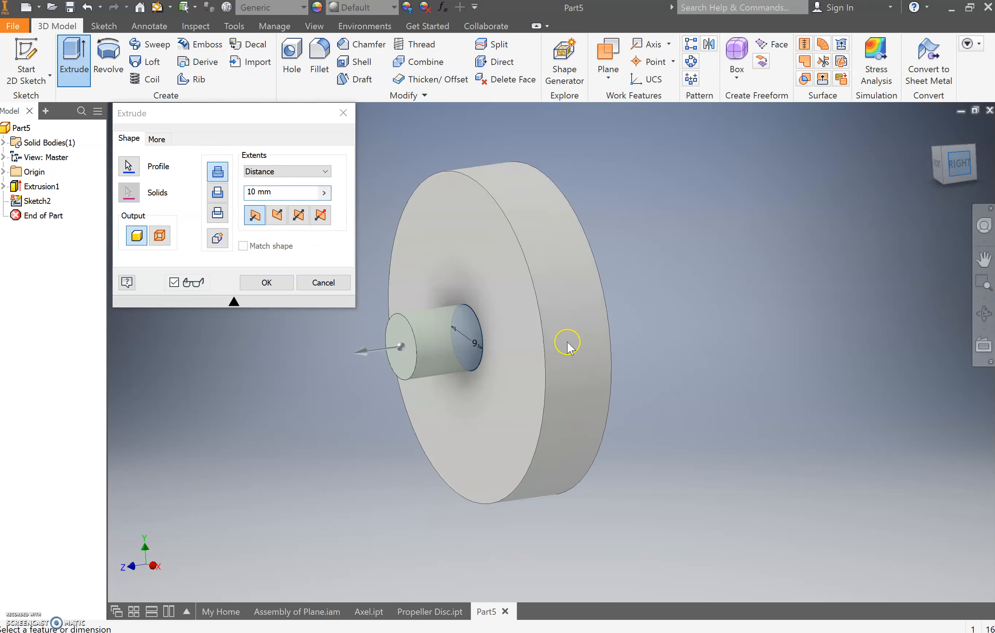
click(254, 215)
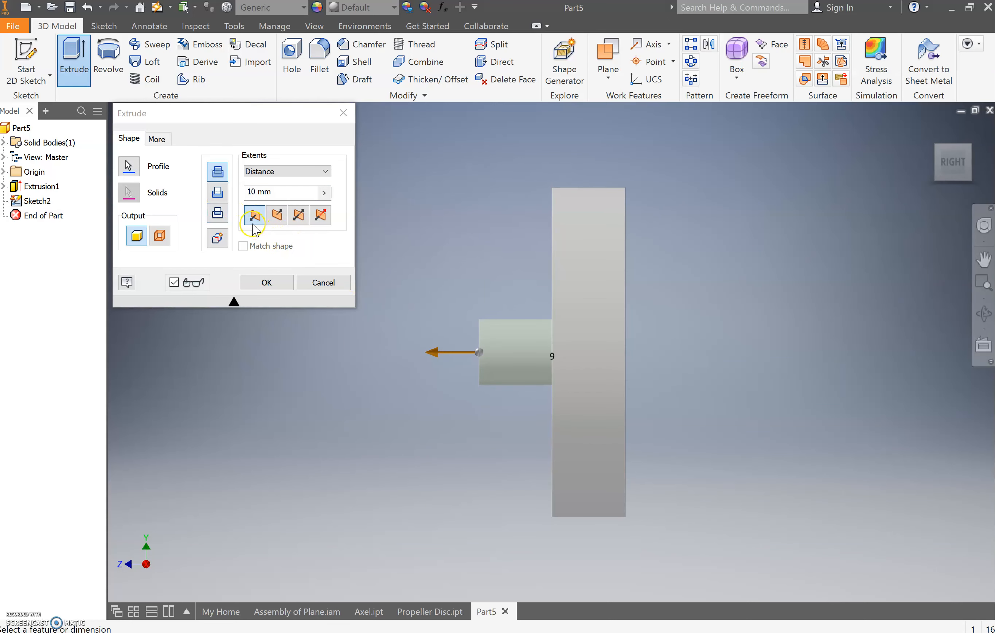
mouse_move(256, 214)
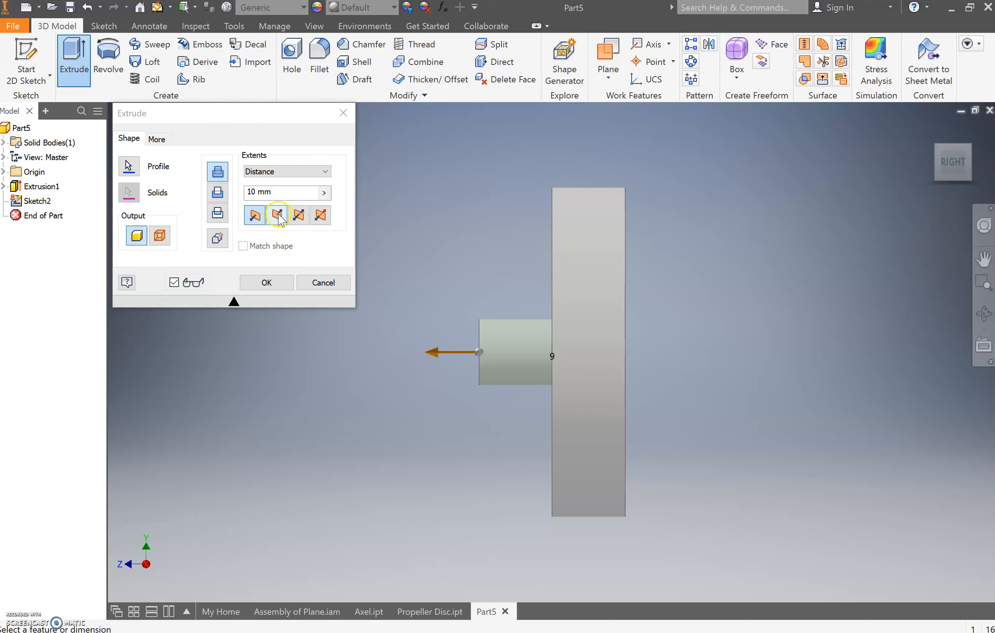
click(277, 214)
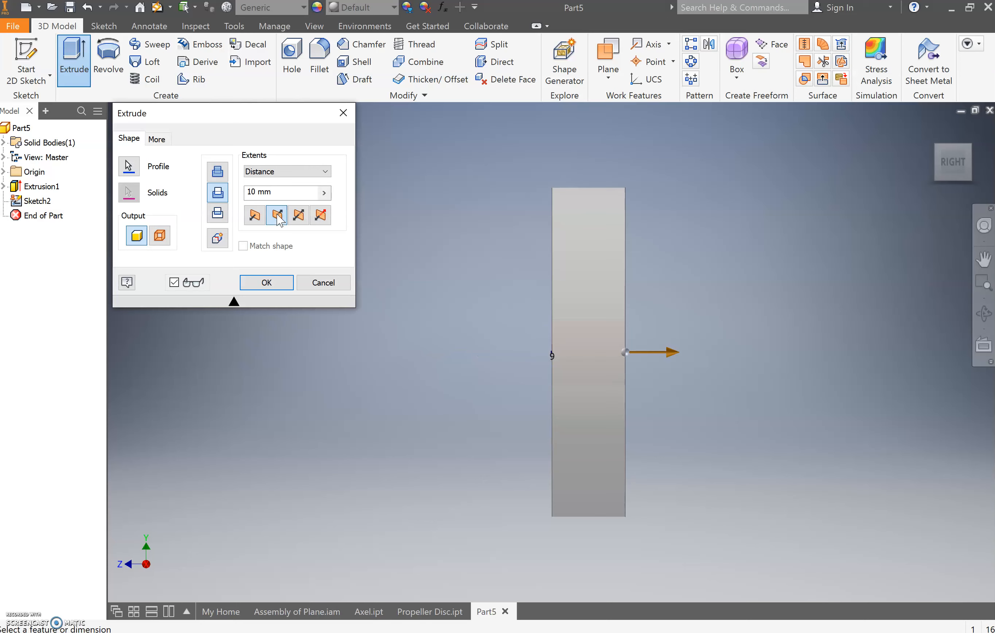
mouse_move(624, 324)
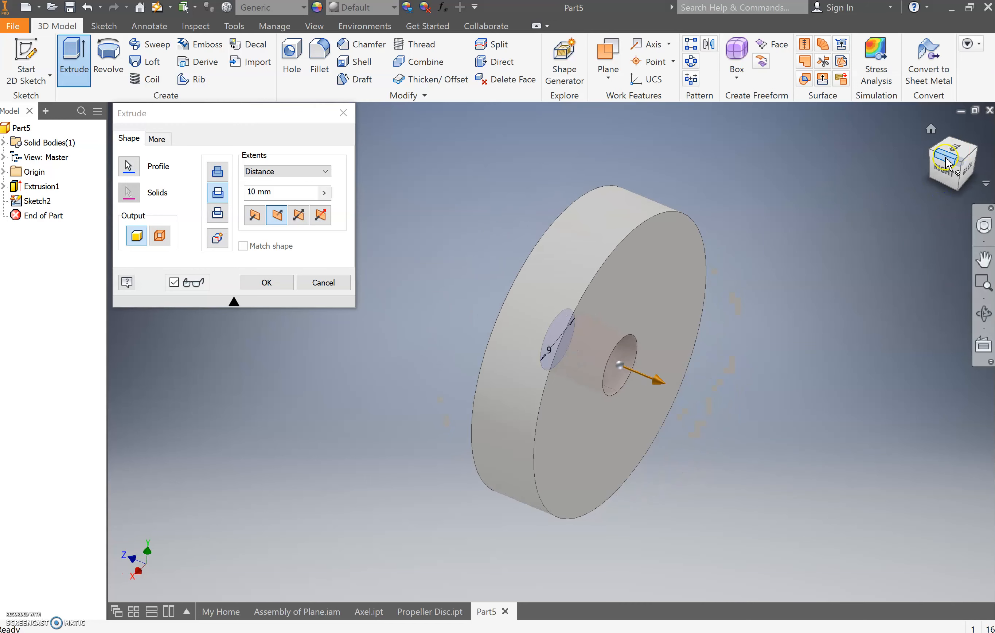
click(952, 161)
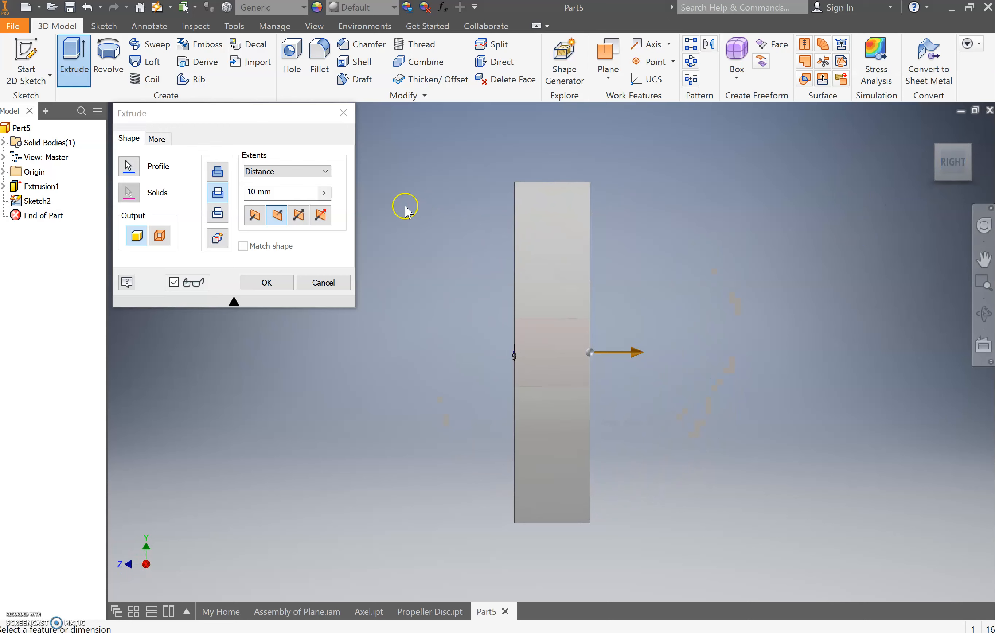
click(298, 215)
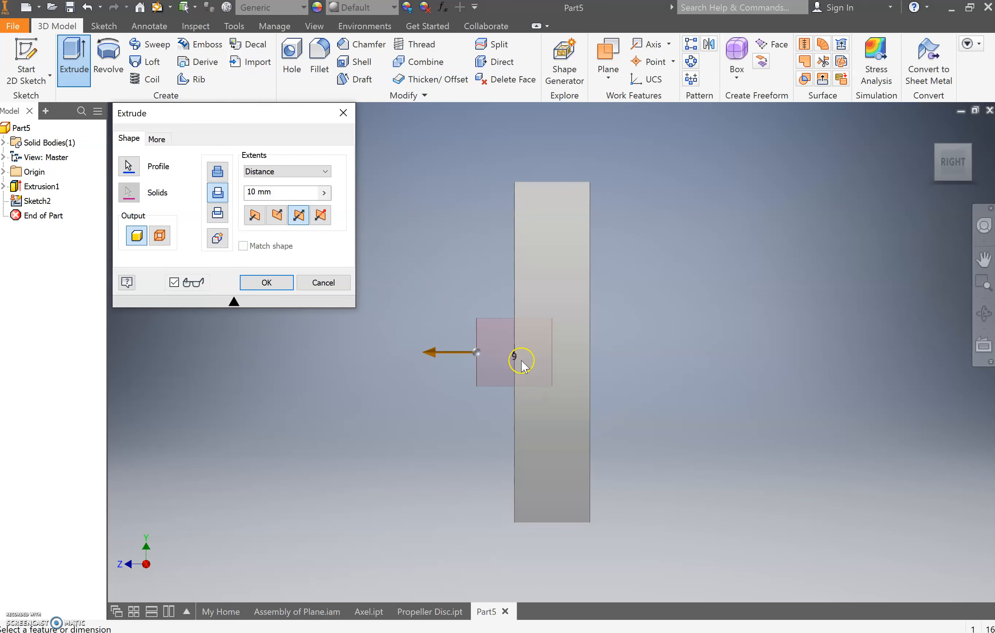
mouse_move(968, 152)
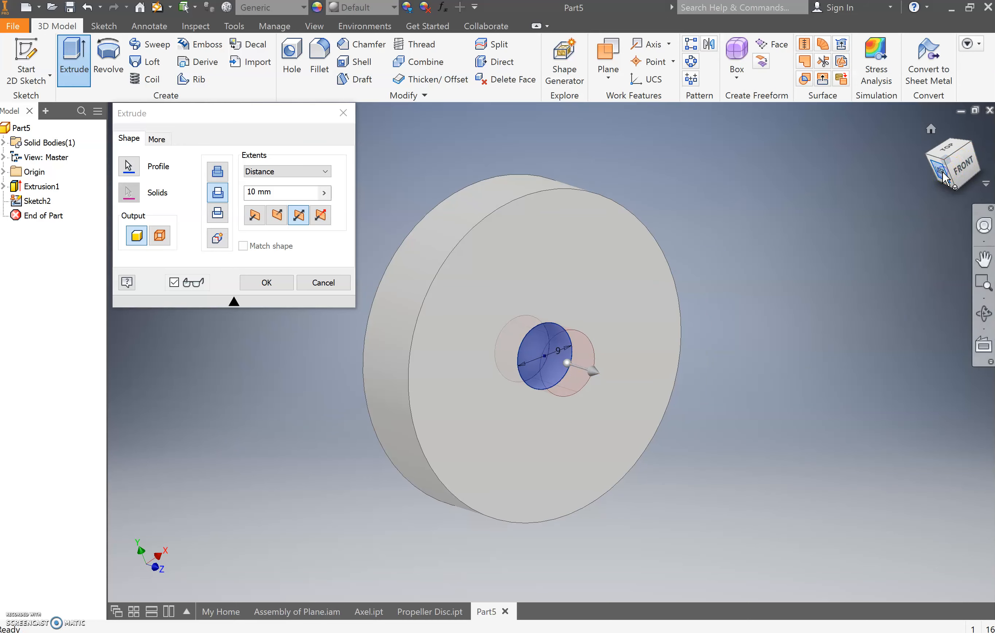
Send the extrusion one direction into the disc and confirm the 9 mm centre hole cut.
click(321, 214)
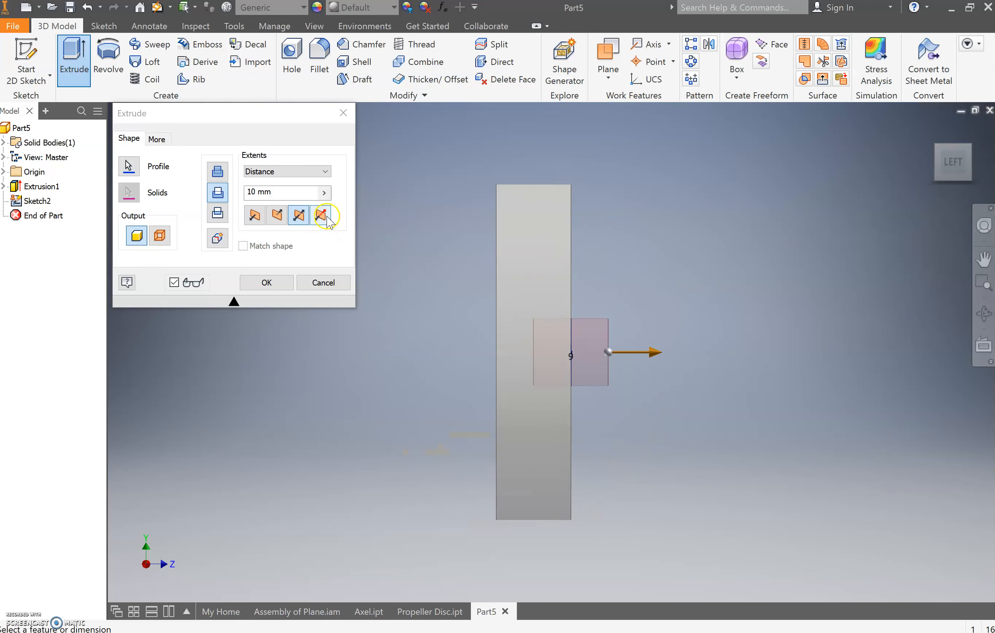
click(321, 214)
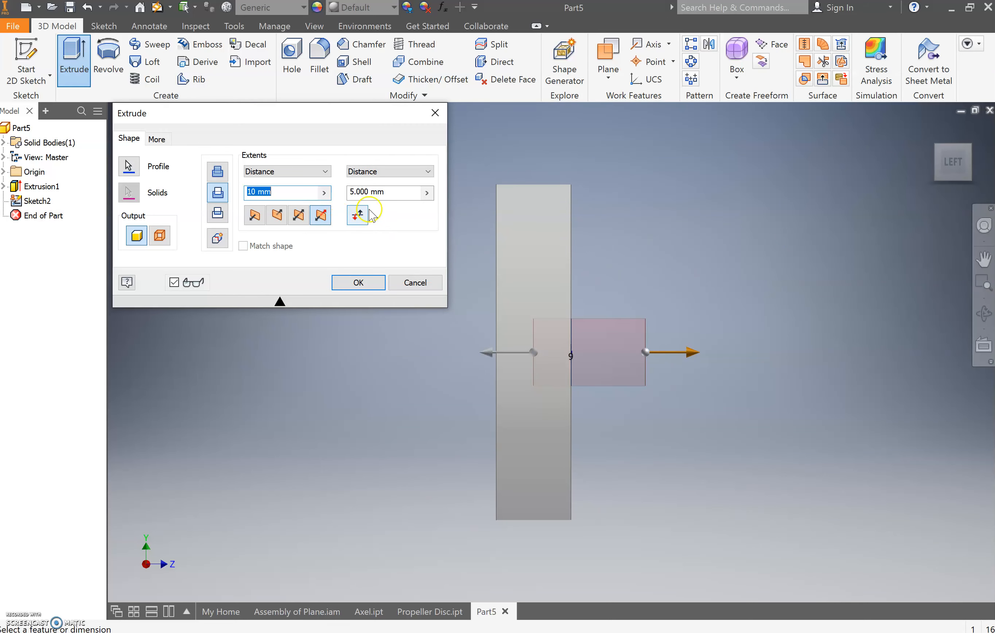
mouse_move(357, 214)
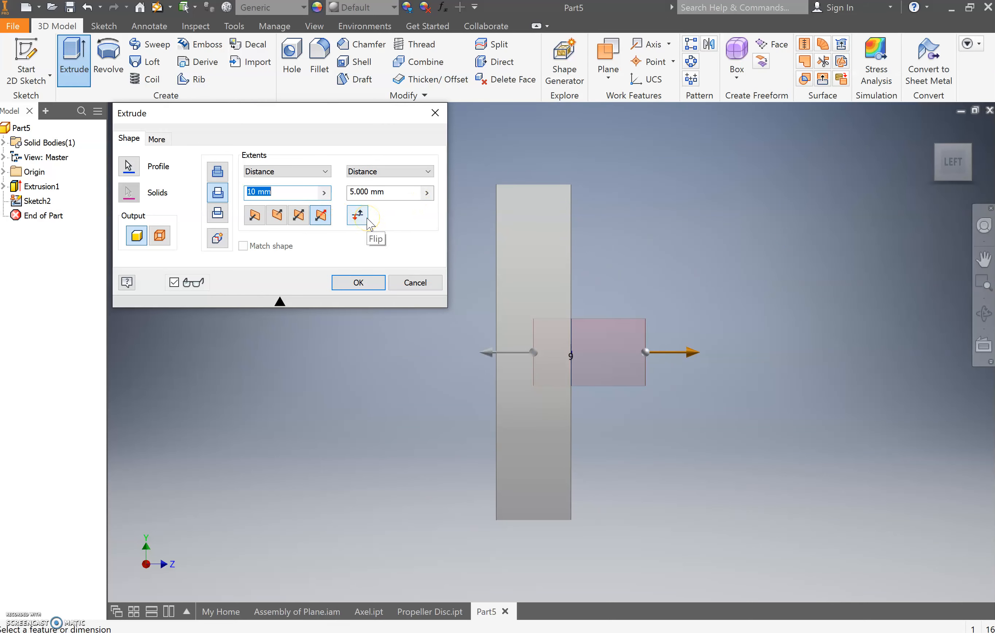
mouse_move(317, 199)
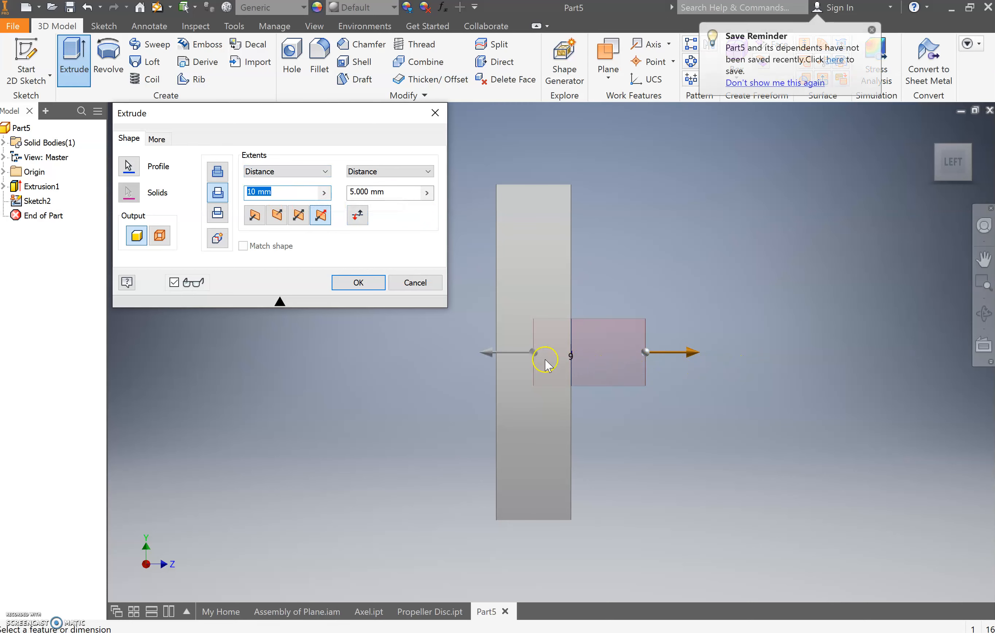
mouse_move(521, 363)
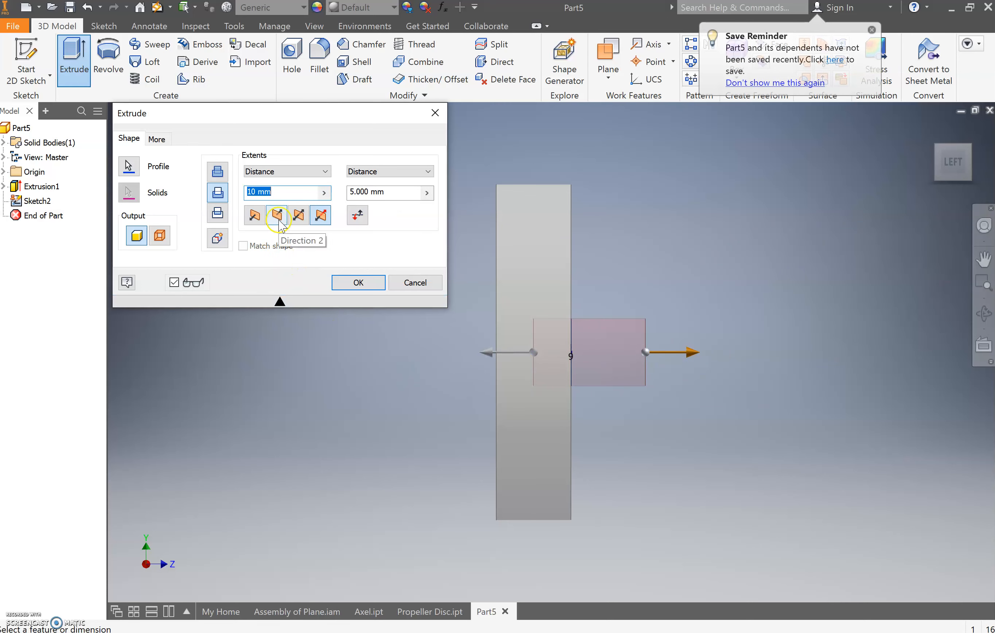
click(254, 215)
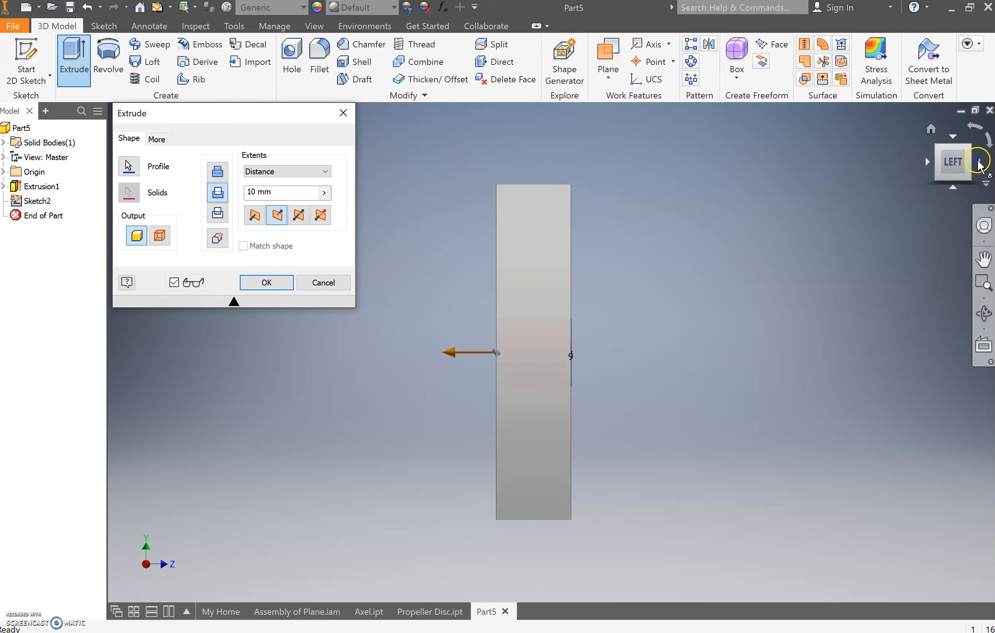
click(980, 161)
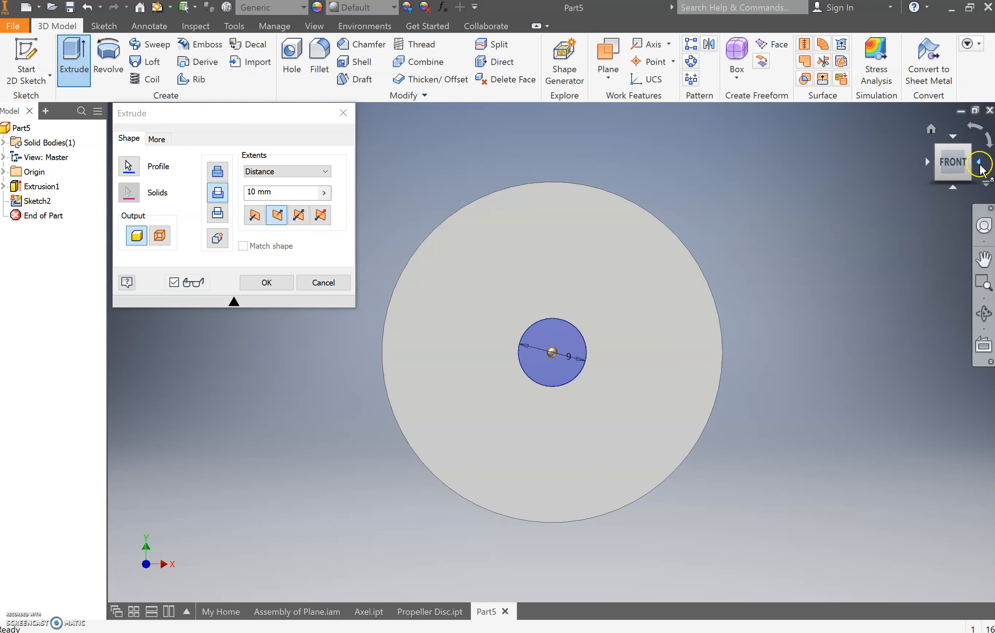
click(979, 163)
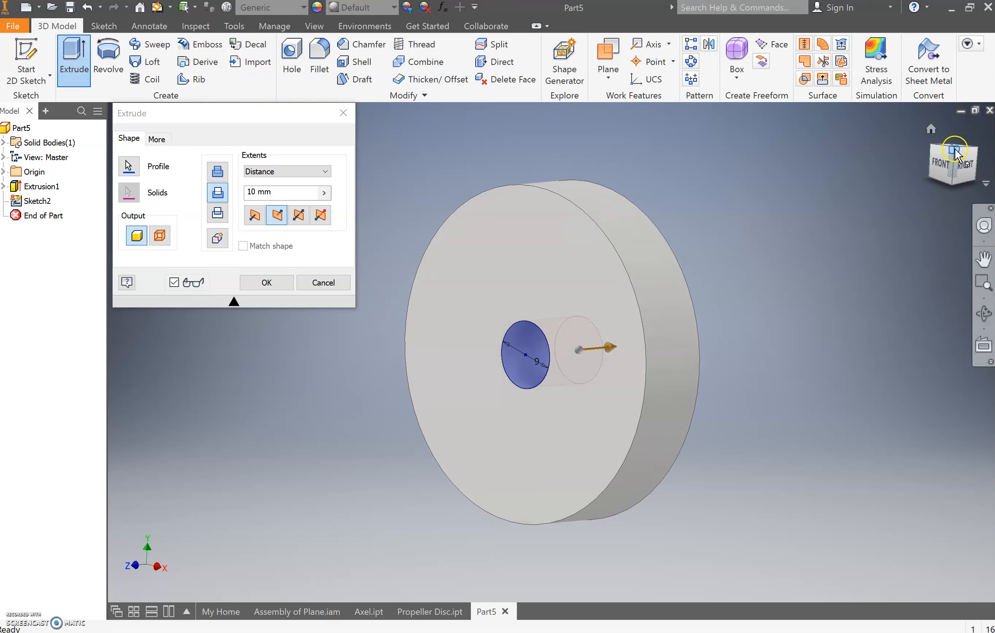
click(265, 282)
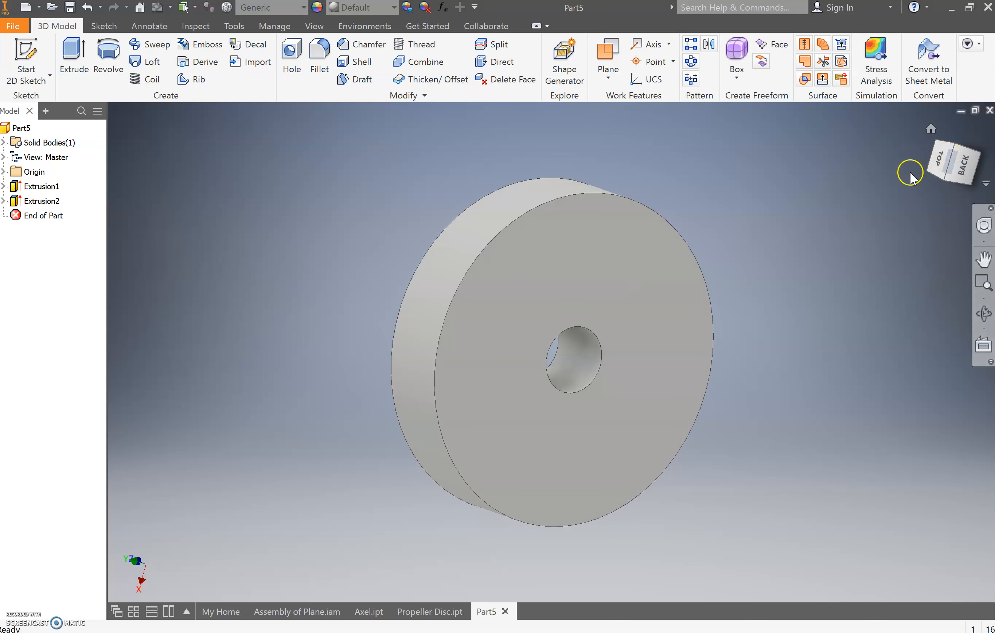
mouse_move(511, 140)
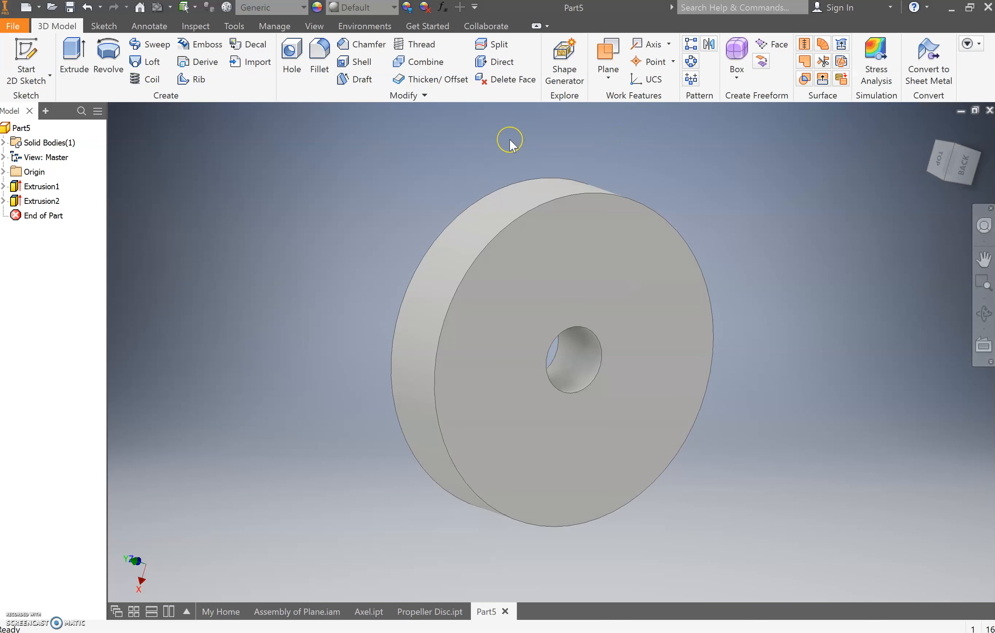
mouse_move(479, 137)
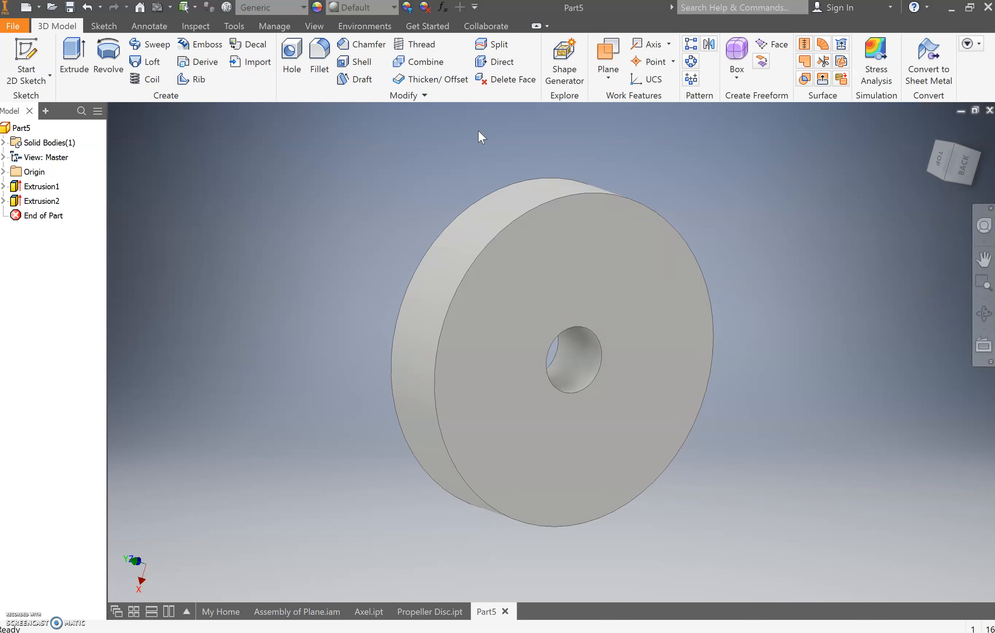
mouse_move(319, 54)
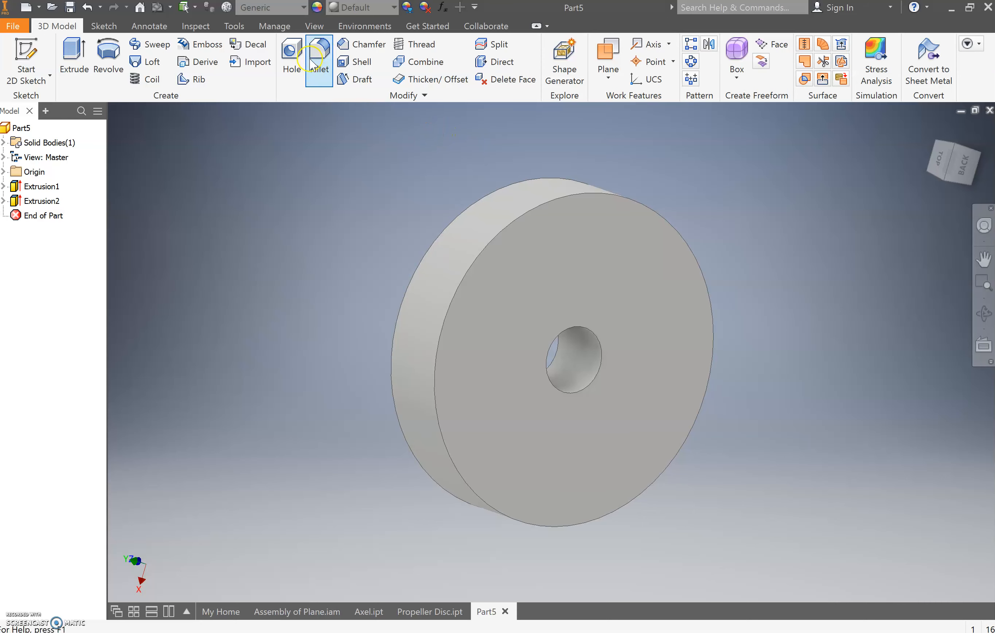
mouse_move(319, 52)
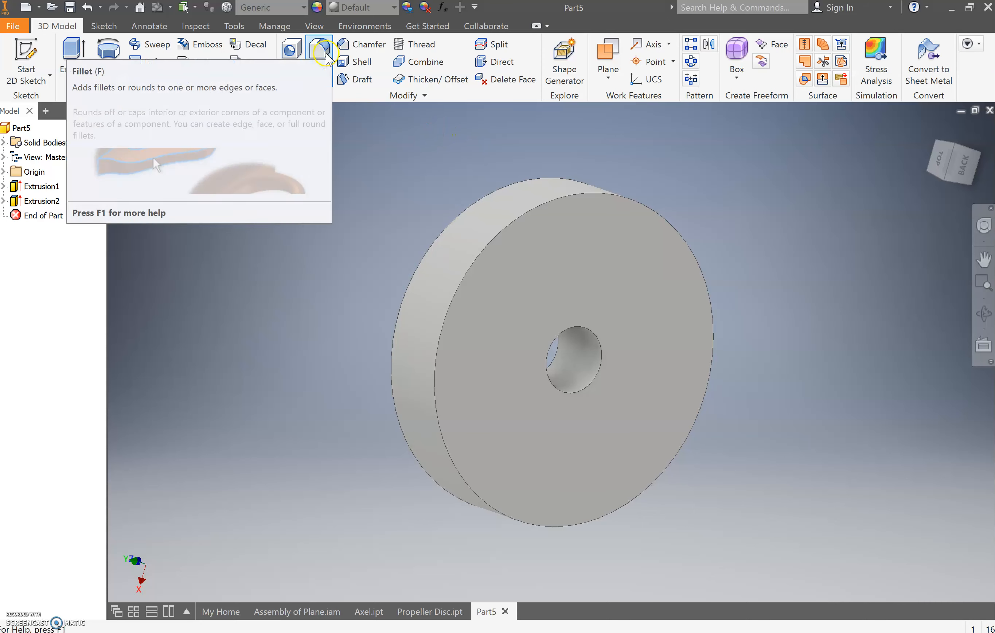
Fillet both outer rim edges of the disc with a 3 mm radius instead of 2 mm.
click(319, 57)
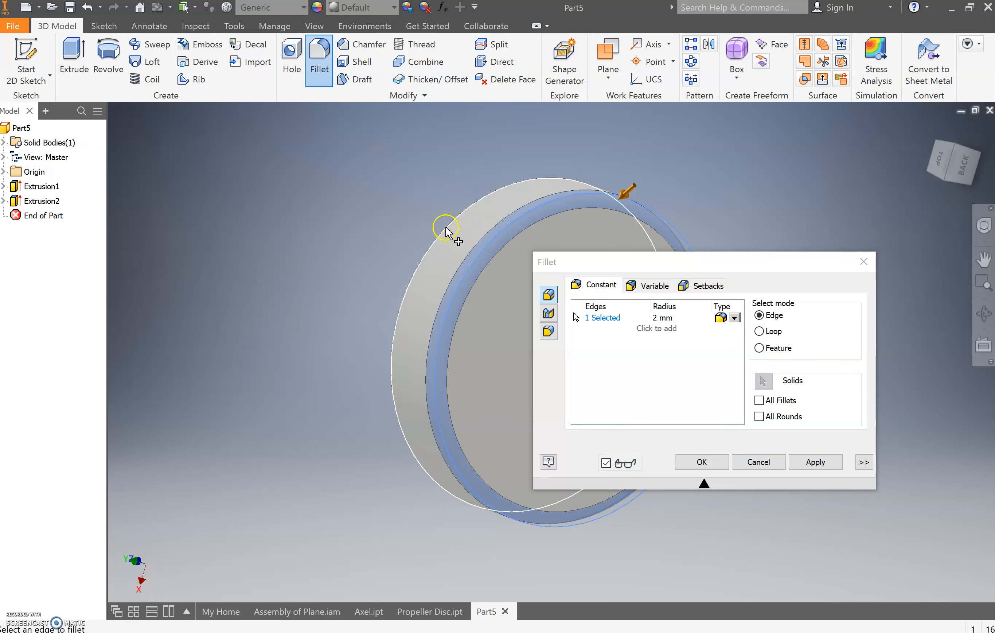
click(447, 228)
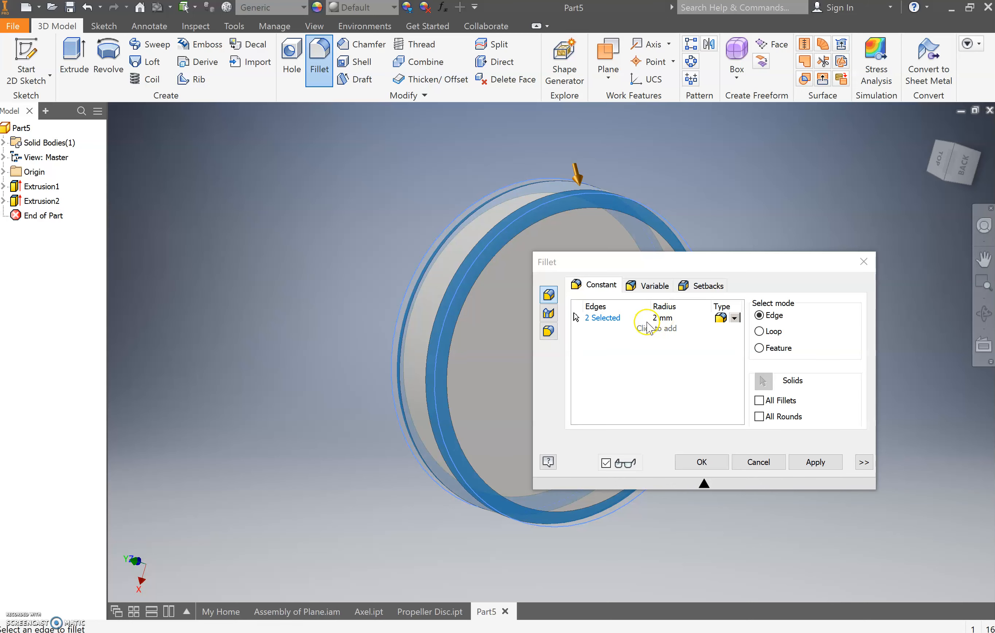
mouse_move(650, 327)
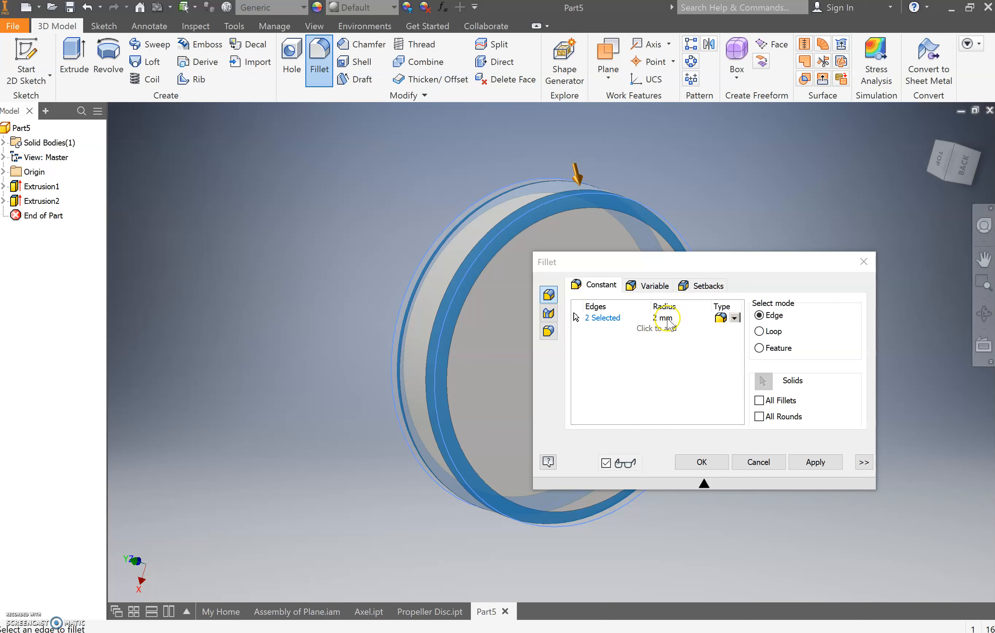
click(664, 317)
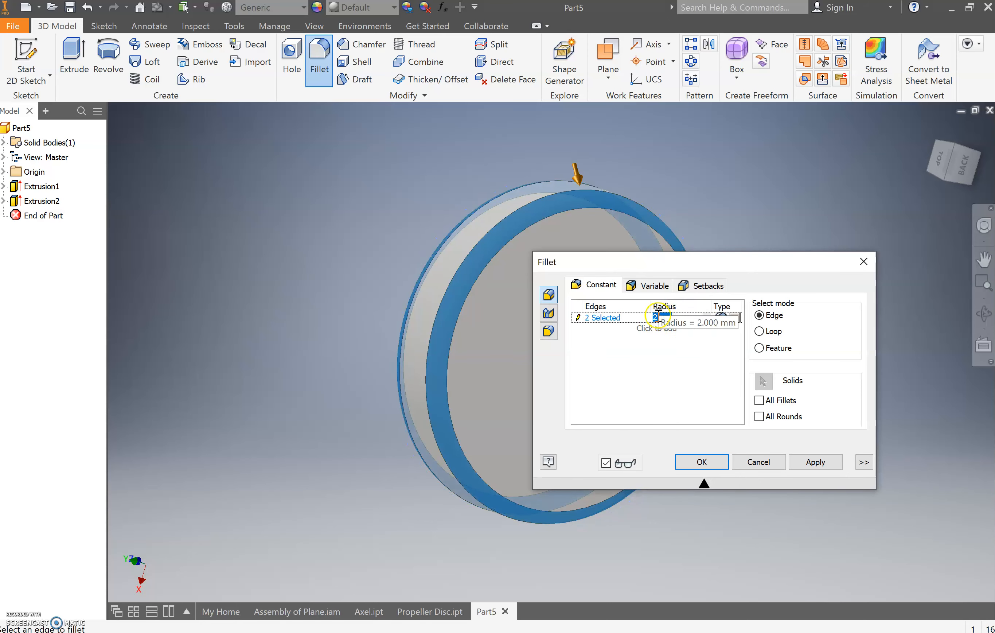
click(660, 317)
text(3)
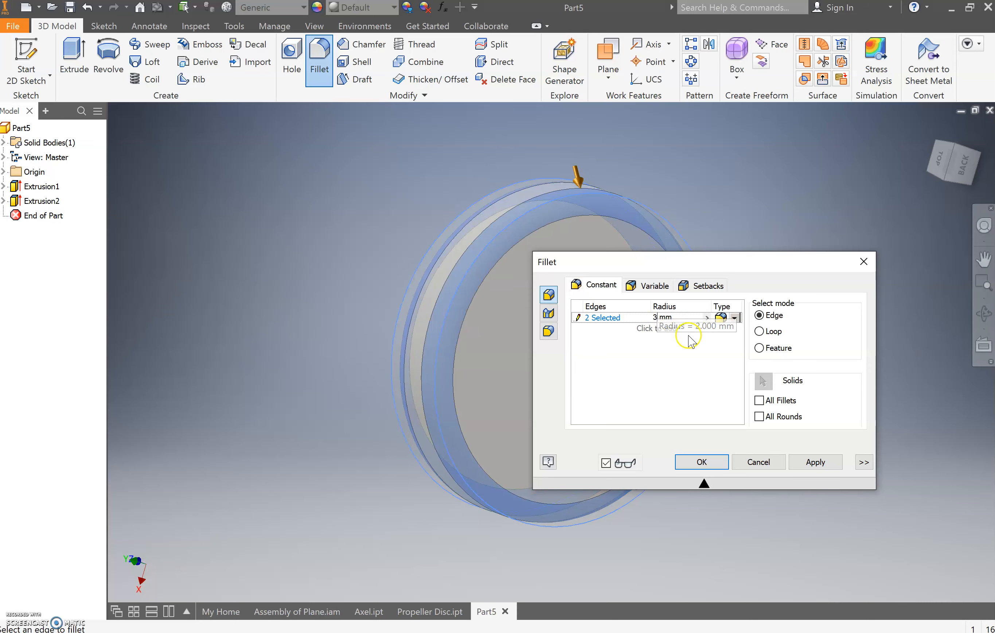
mouse_move(702, 462)
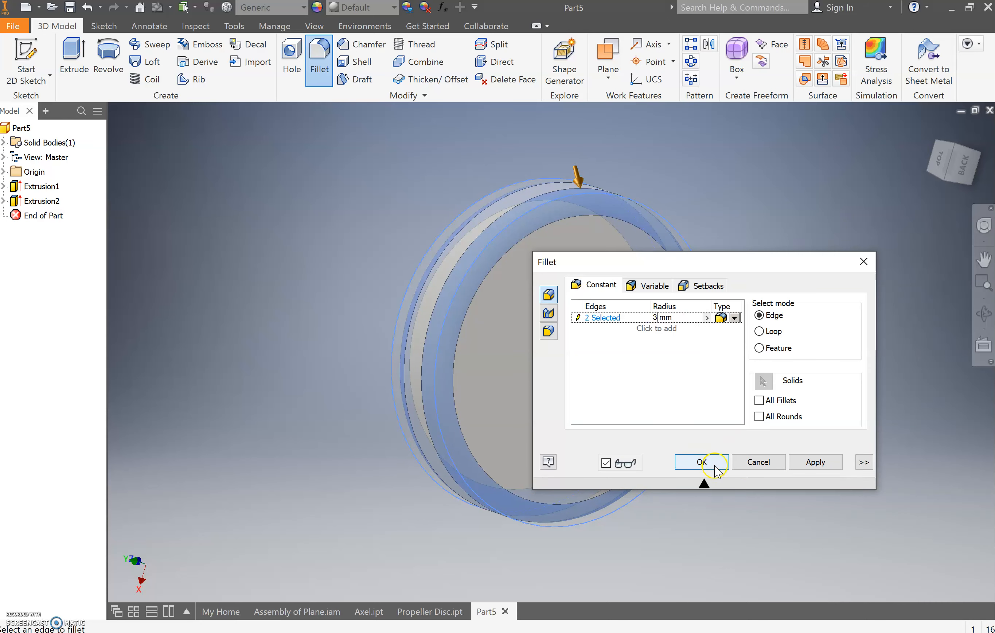
click(701, 461)
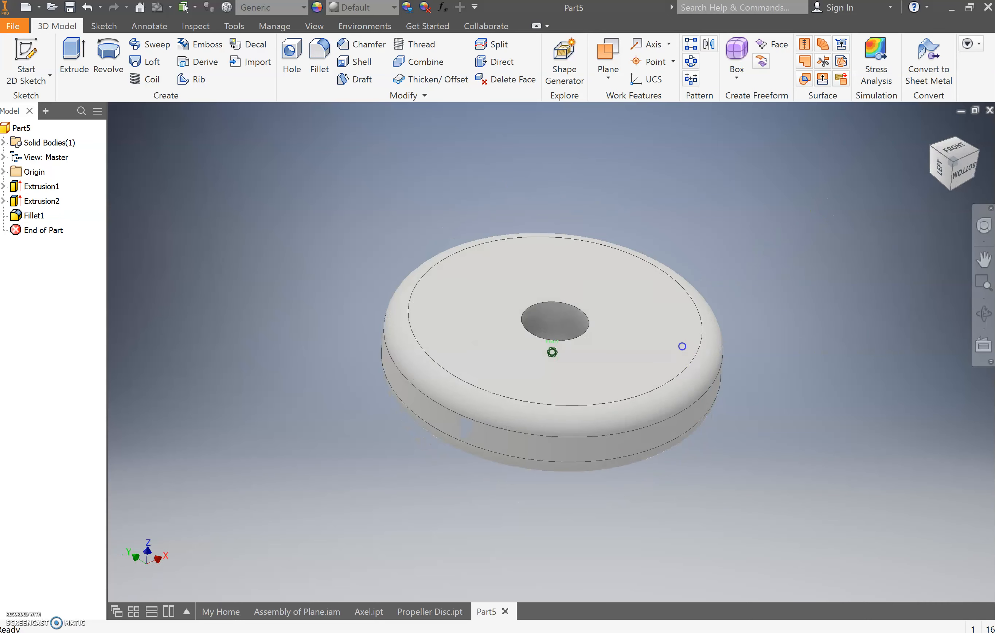
In the Material Browser search 'pine' and assign Pine, Radiata to the wheel.
click(952, 157)
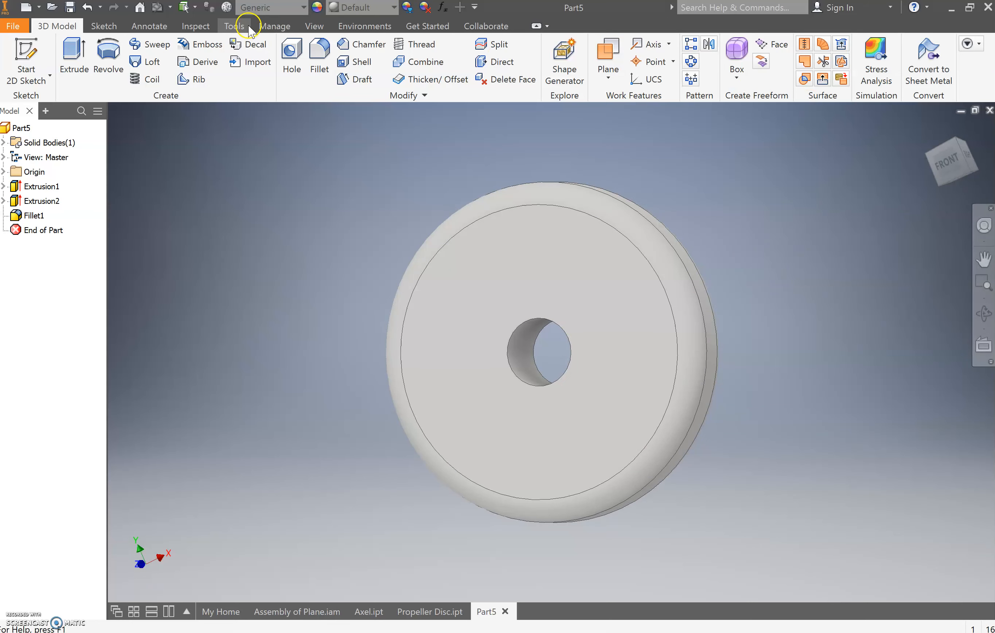
click(234, 26)
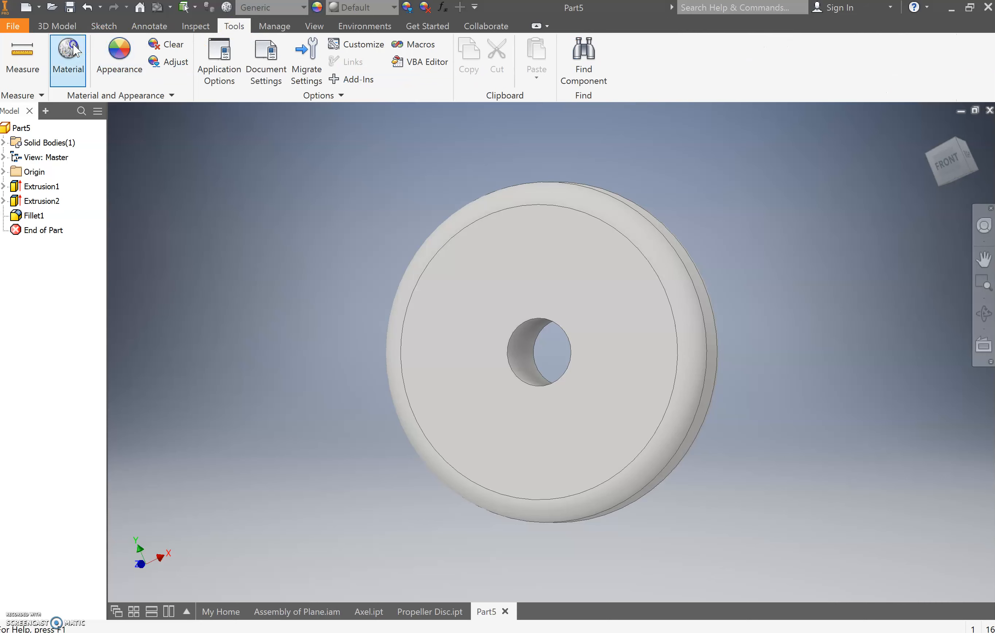
click(22, 128)
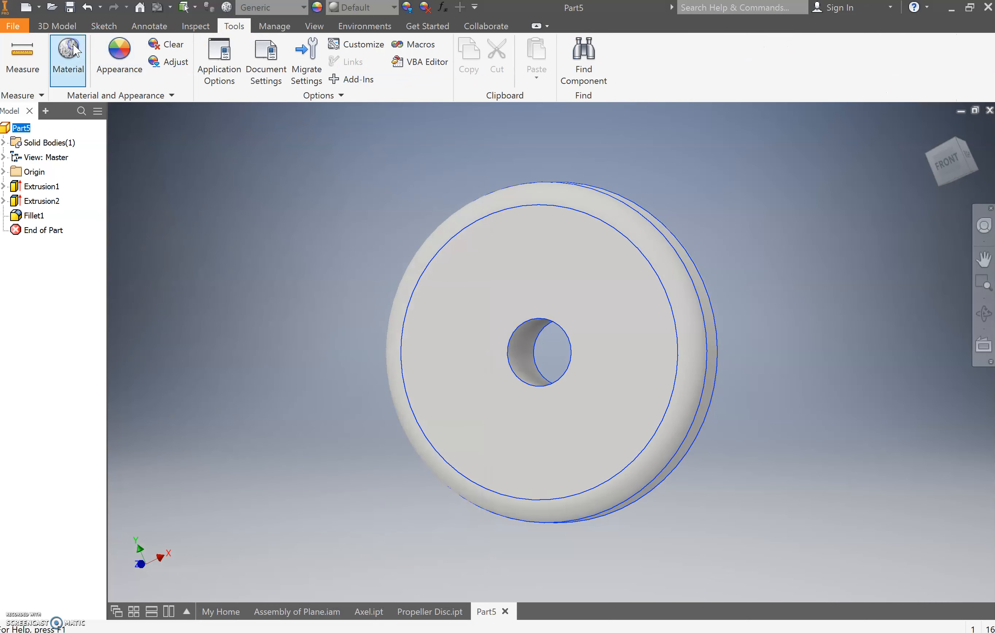
click(67, 57)
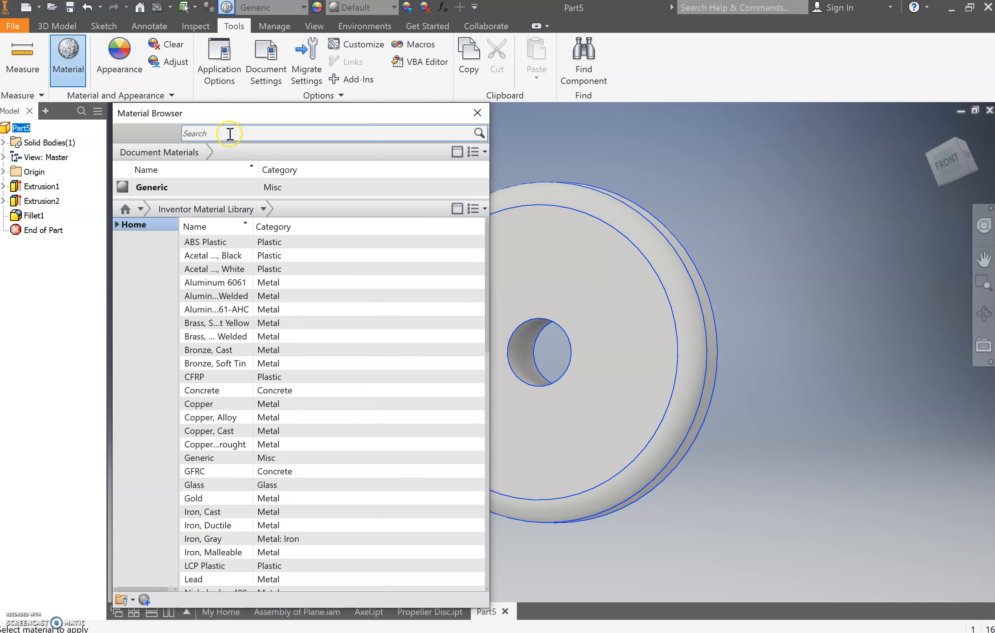
text(pine)
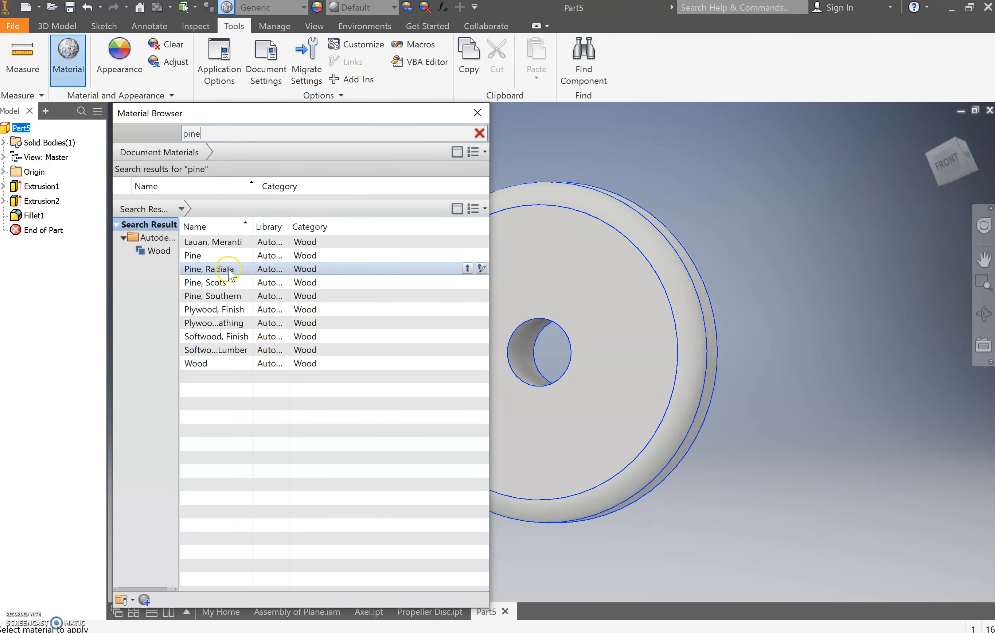
click(469, 267)
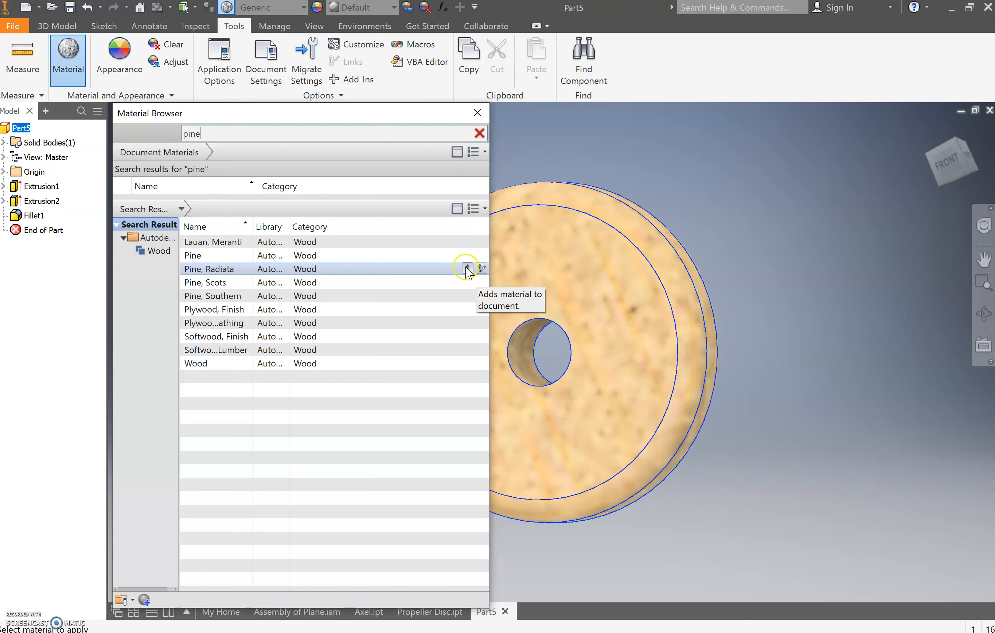
mouse_move(481, 269)
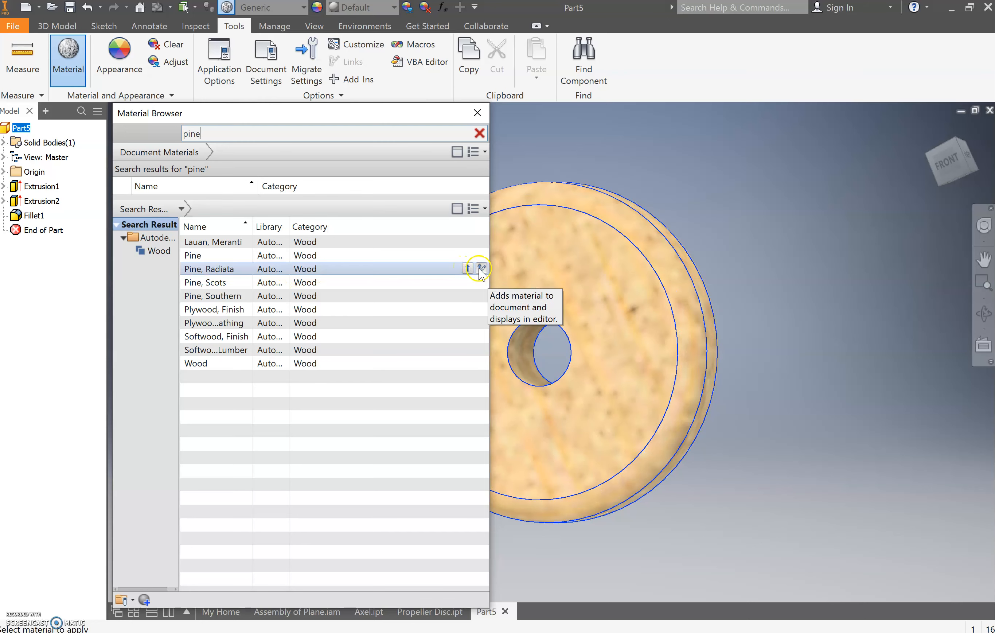
mouse_move(465, 268)
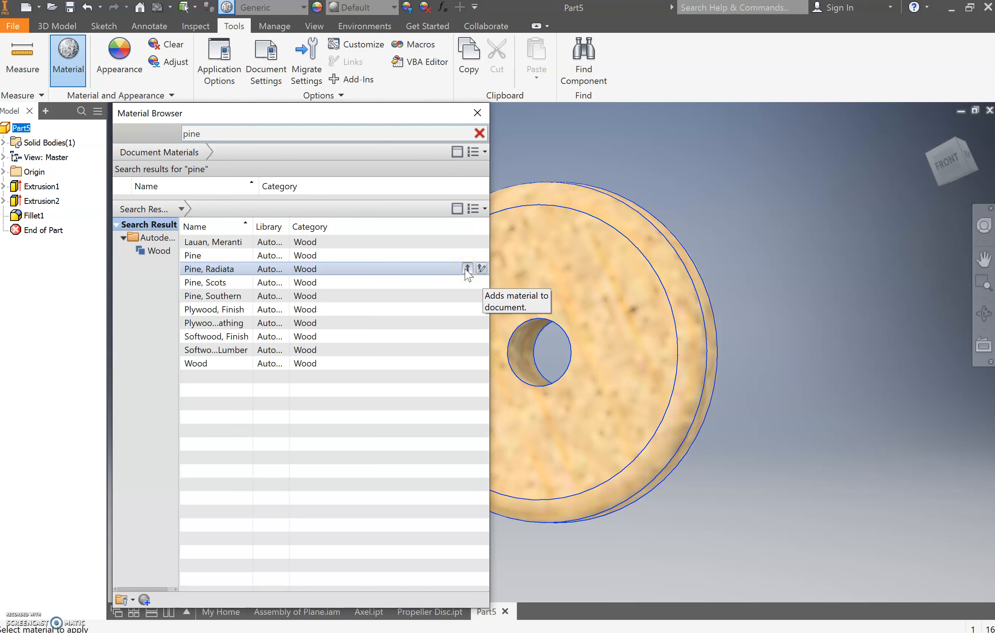
click(468, 268)
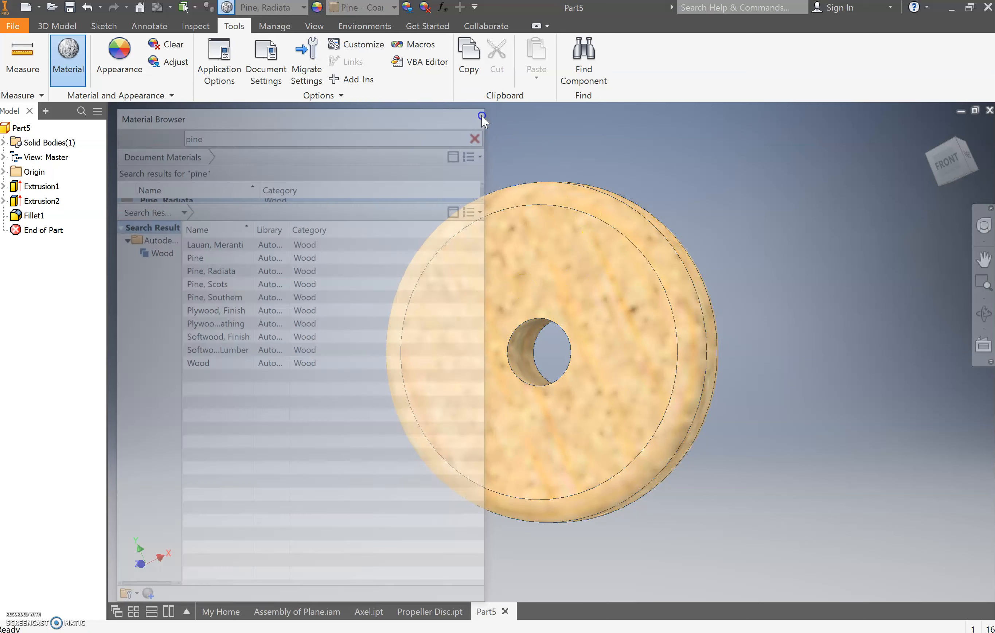
click(482, 118)
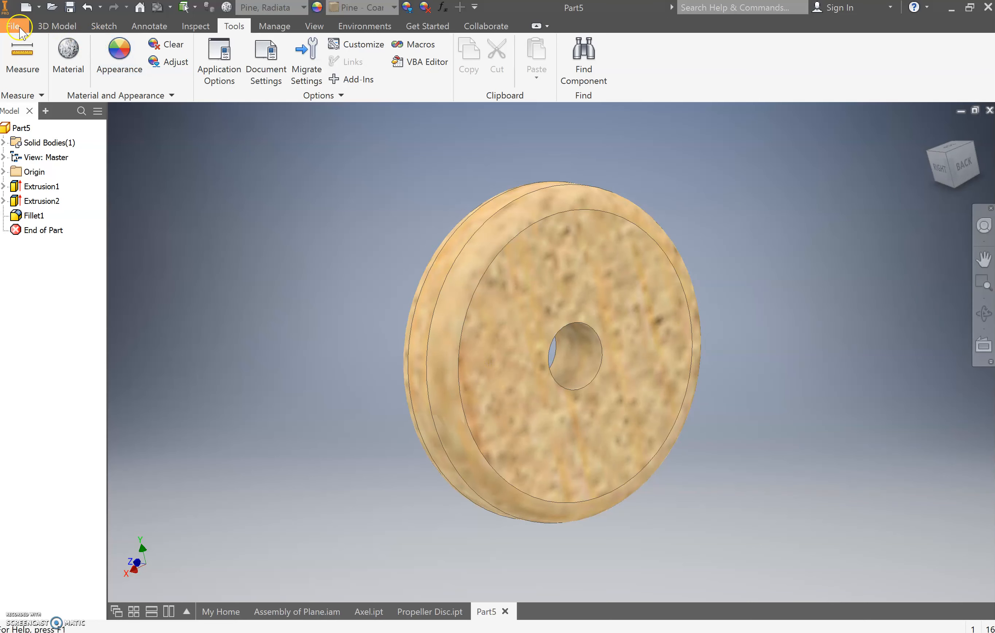
Use Save As and enter the file name Wheel in place of Part5.
click(13, 26)
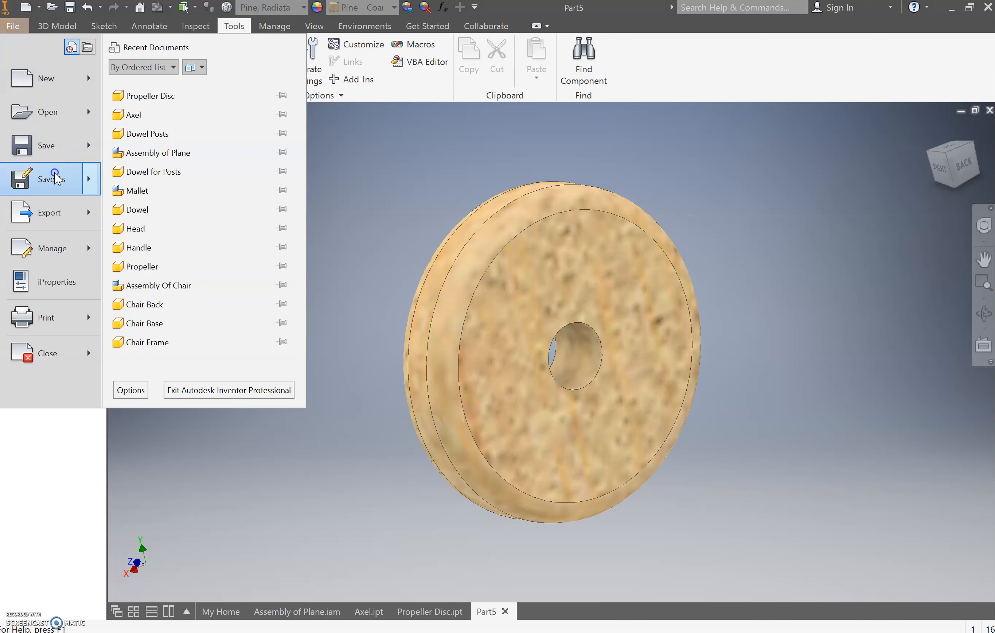
click(48, 179)
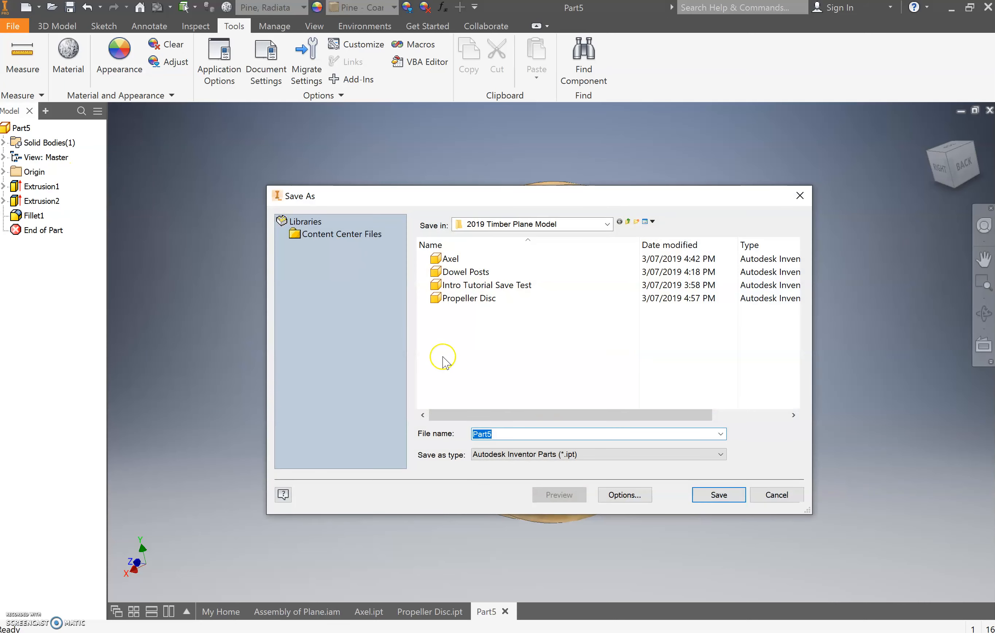
mouse_move(495, 437)
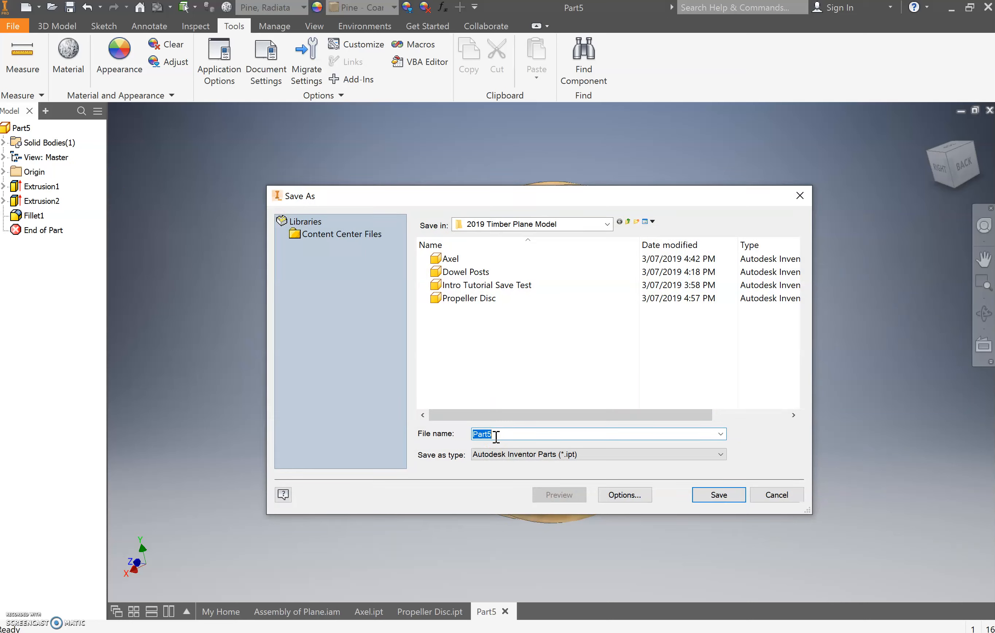
text(Wheel)
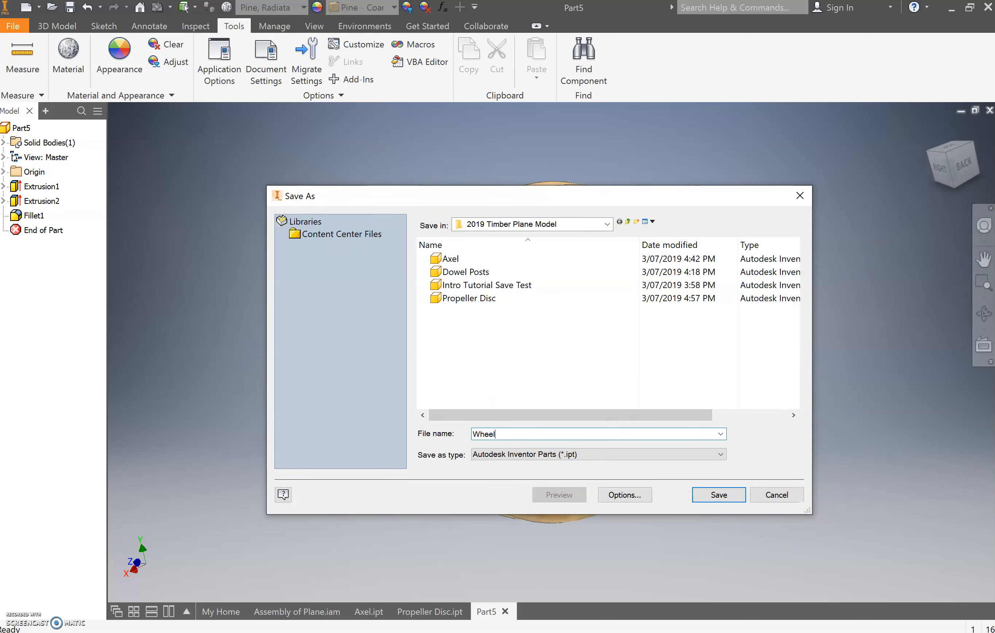